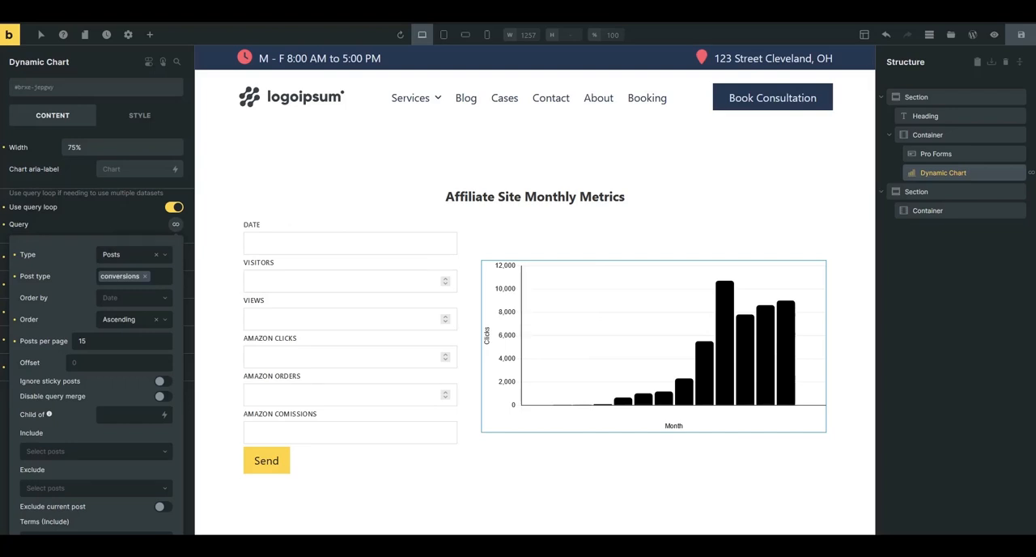
Select the Section holding the form and chart, then view the page on the live site.
{"action": "left_click", "coordinate": [534, 195]}
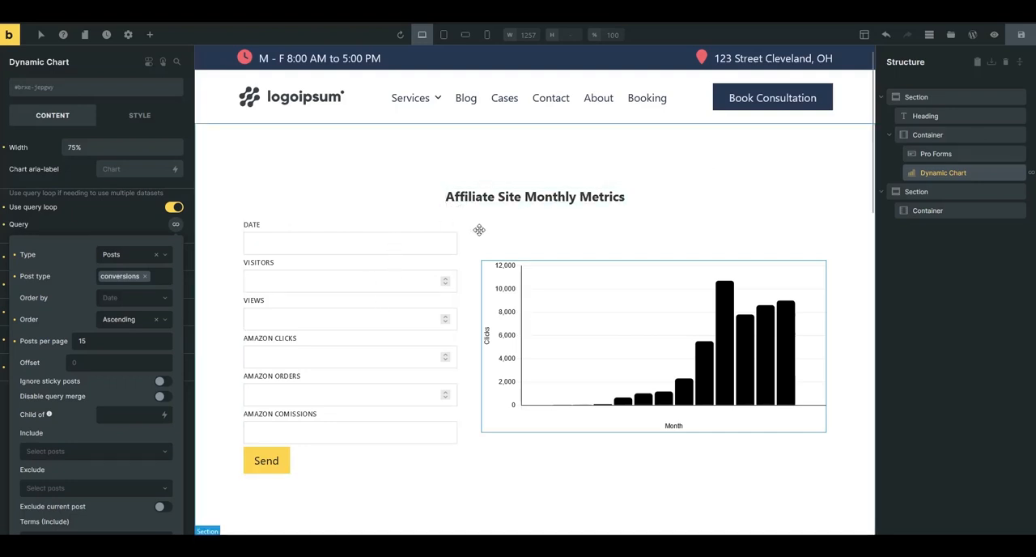
{"action": "mouse_move", "coordinate": [765, 335]}
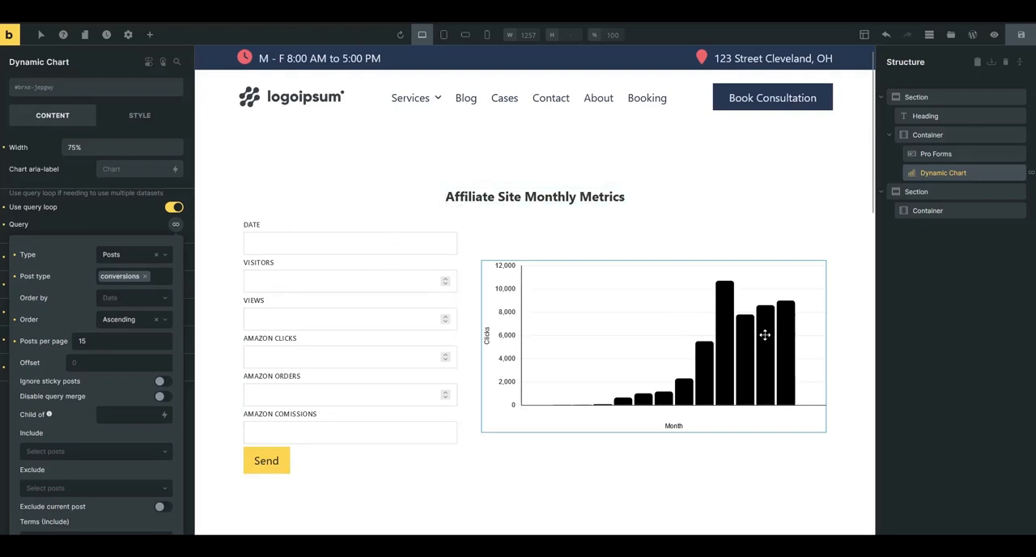
{"action": "mouse_move", "coordinate": [649, 313]}
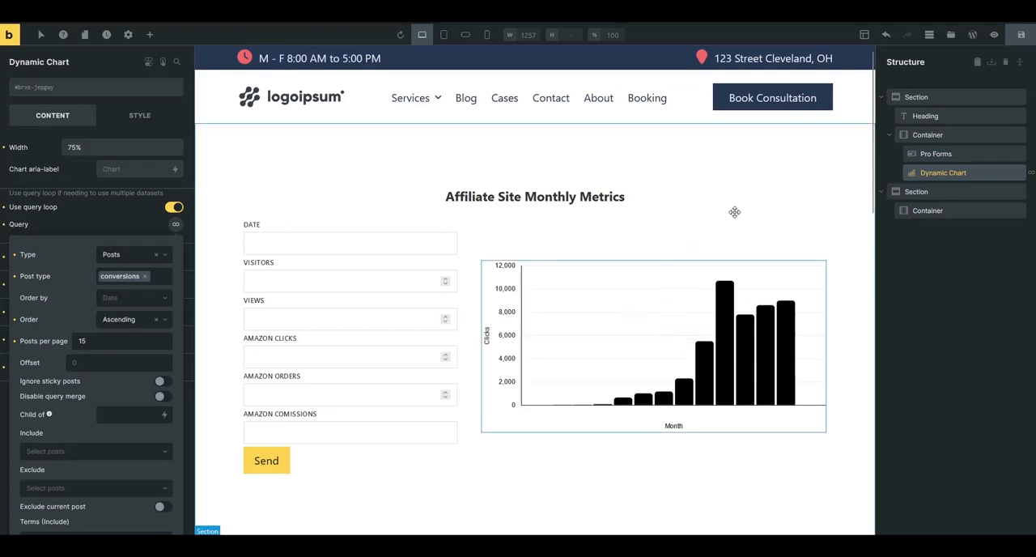
{"action": "left_click", "coordinate": [915, 97]}
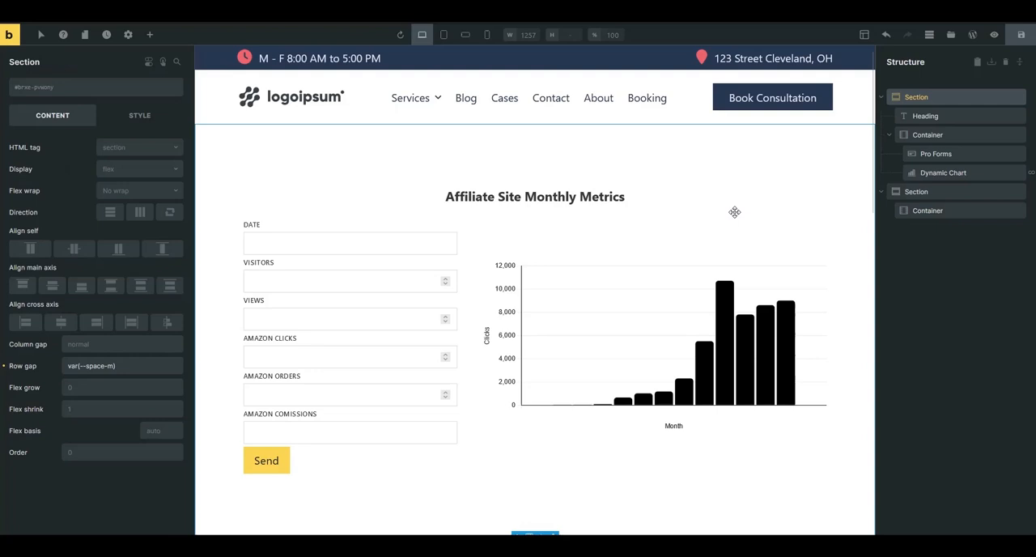
{"action": "left_click", "coordinate": [662, 294]}
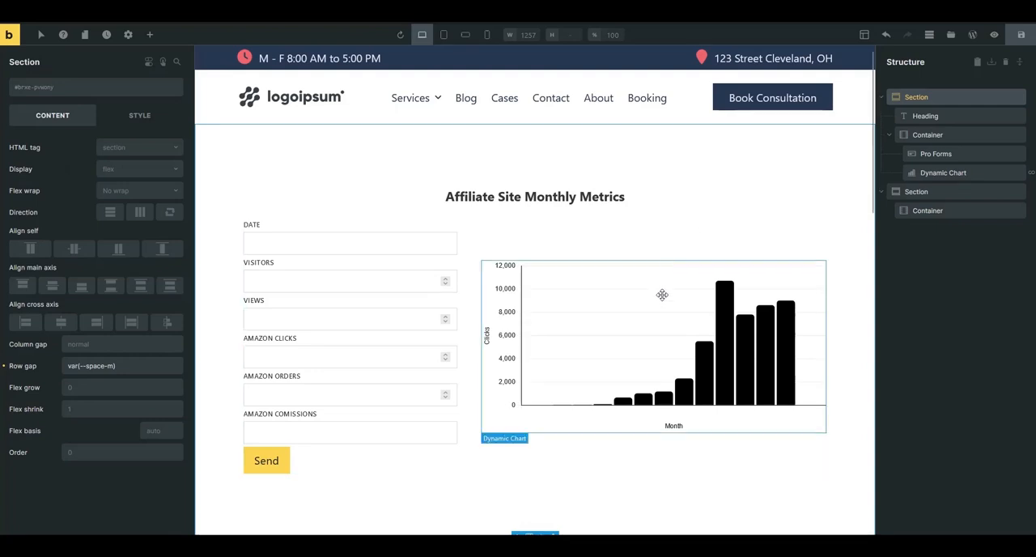
{"action": "mouse_move", "coordinate": [643, 325]}
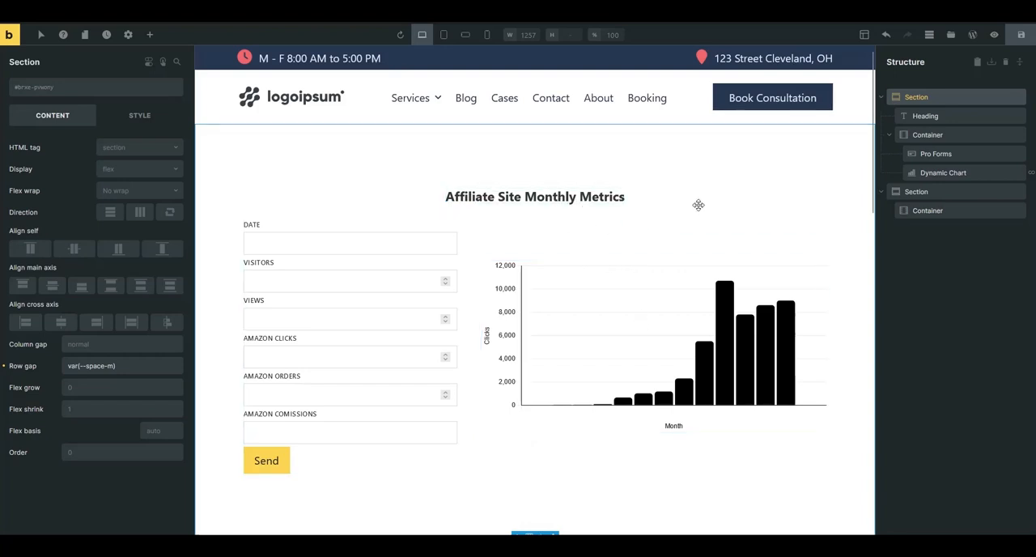
{"action": "mouse_move", "coordinate": [677, 217]}
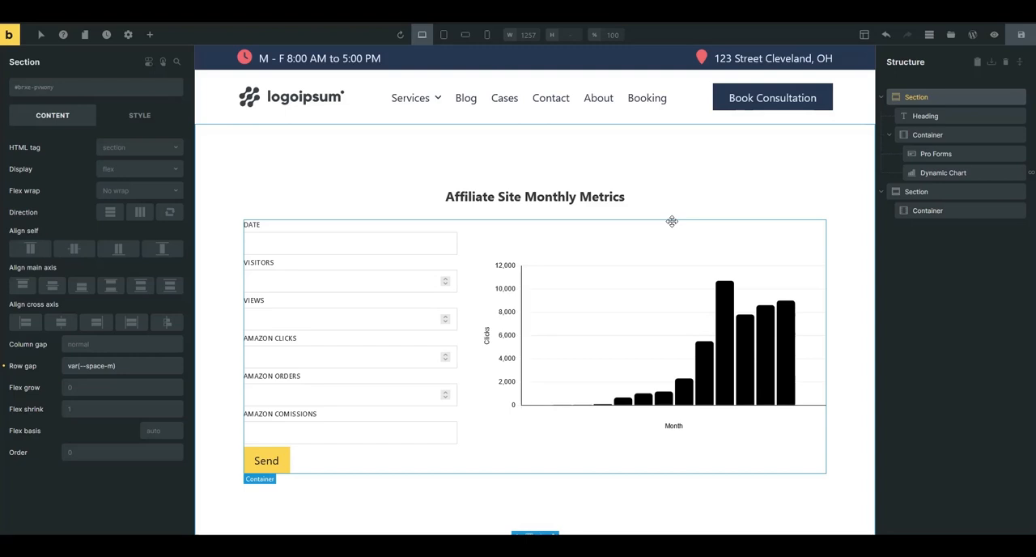
{"action": "left_click", "coordinate": [653, 348]}
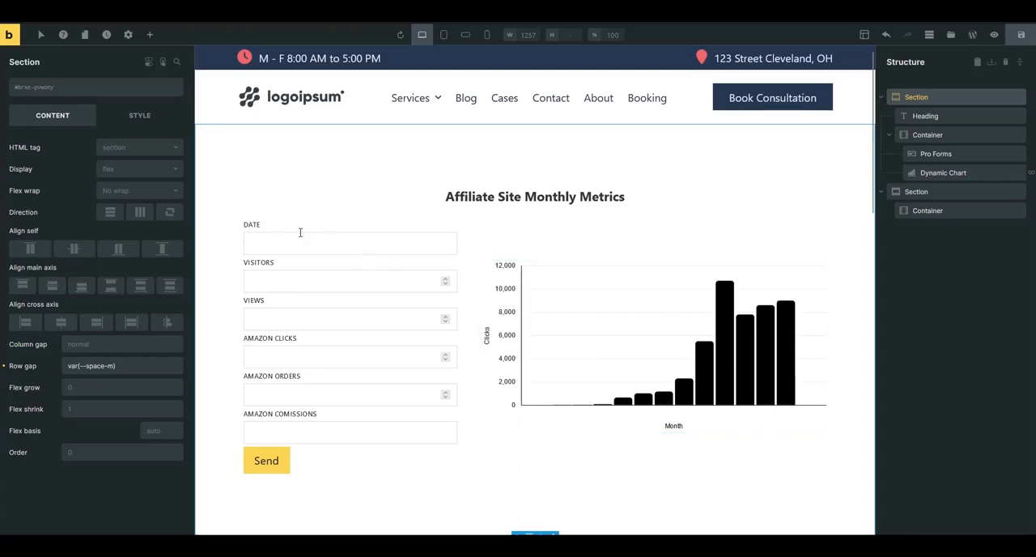
{"action": "mouse_move", "coordinate": [263, 332]}
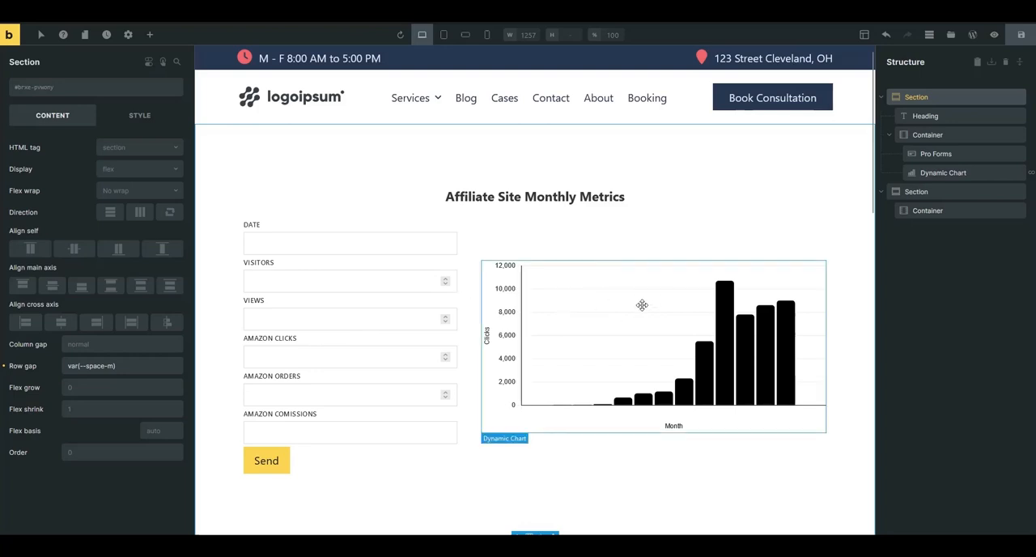
{"action": "mouse_move", "coordinate": [614, 329]}
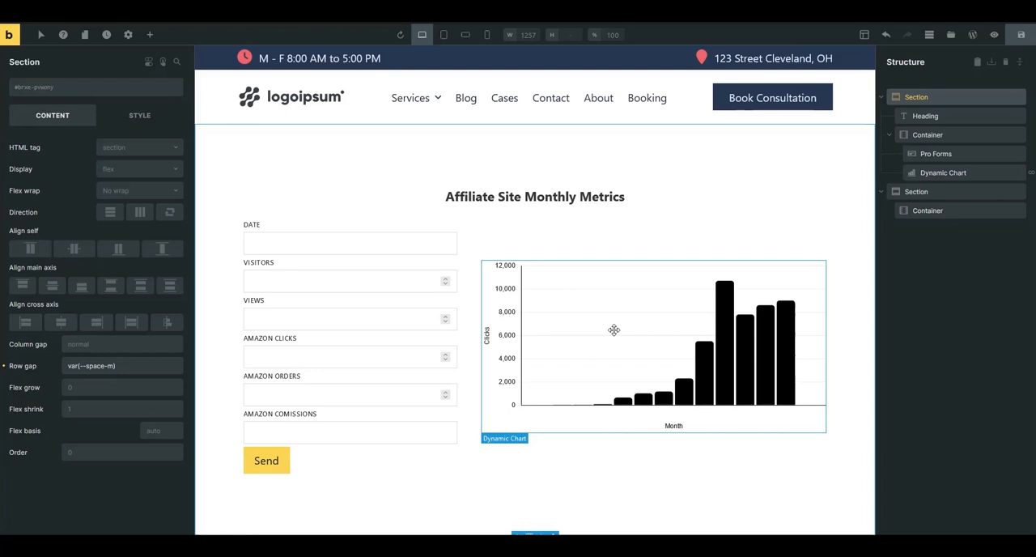
{"action": "mouse_move", "coordinate": [676, 371]}
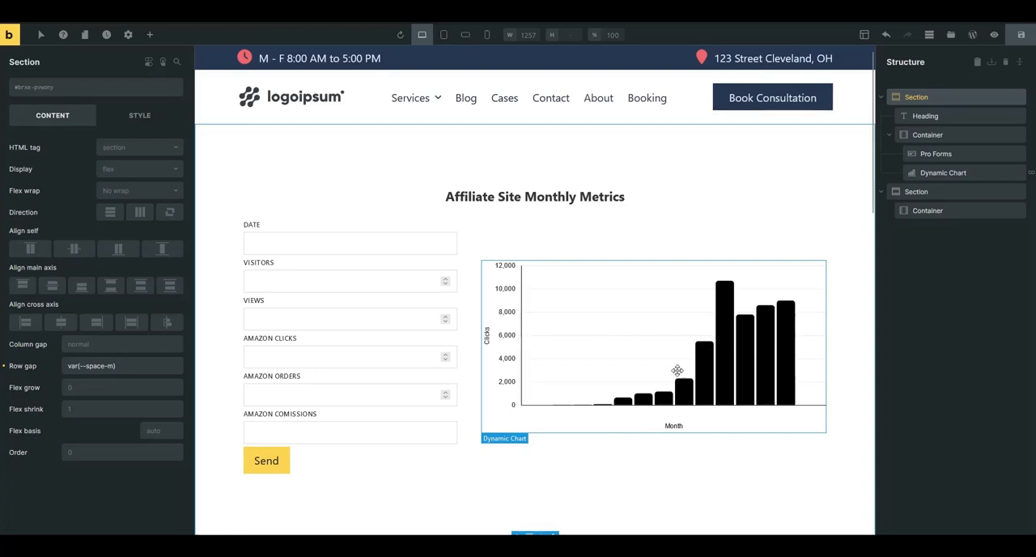
{"action": "mouse_move", "coordinate": [601, 332]}
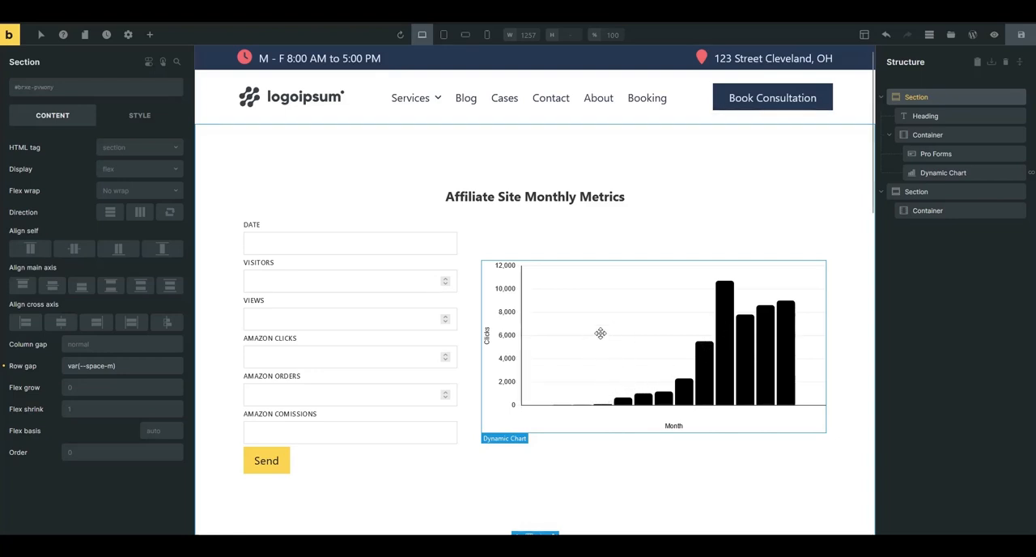
{"action": "mouse_move", "coordinate": [700, 347]}
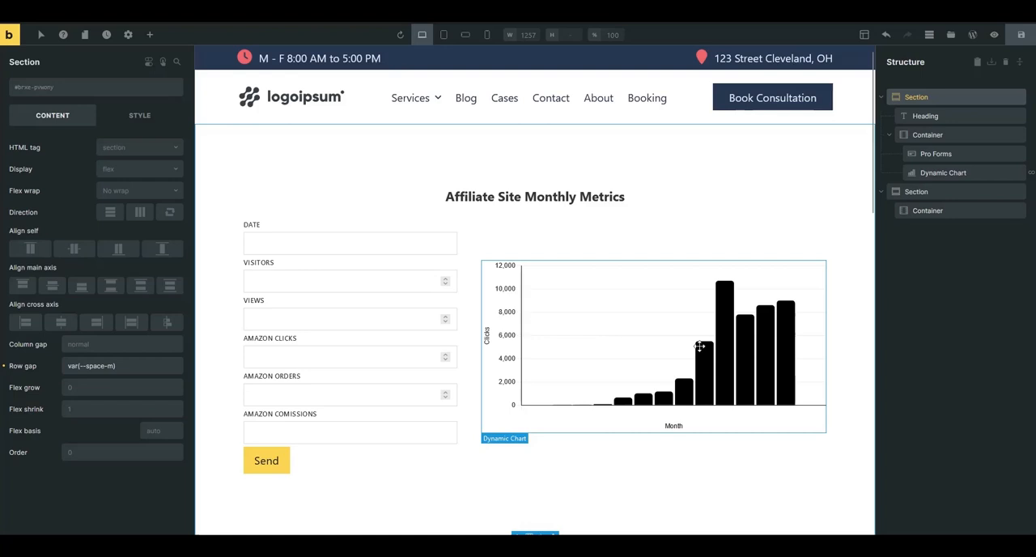
{"action": "mouse_move", "coordinate": [594, 390]}
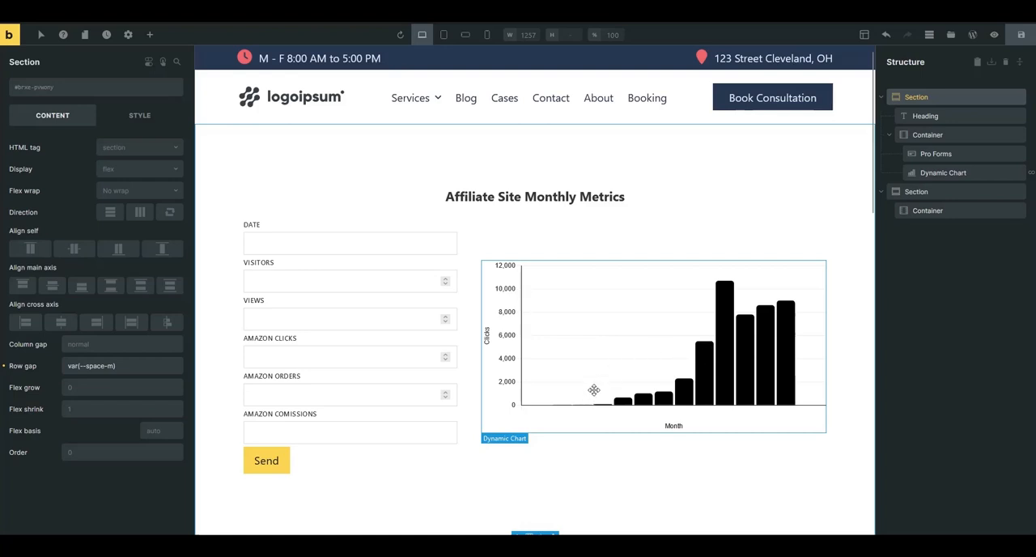
{"action": "mouse_move", "coordinate": [692, 285]}
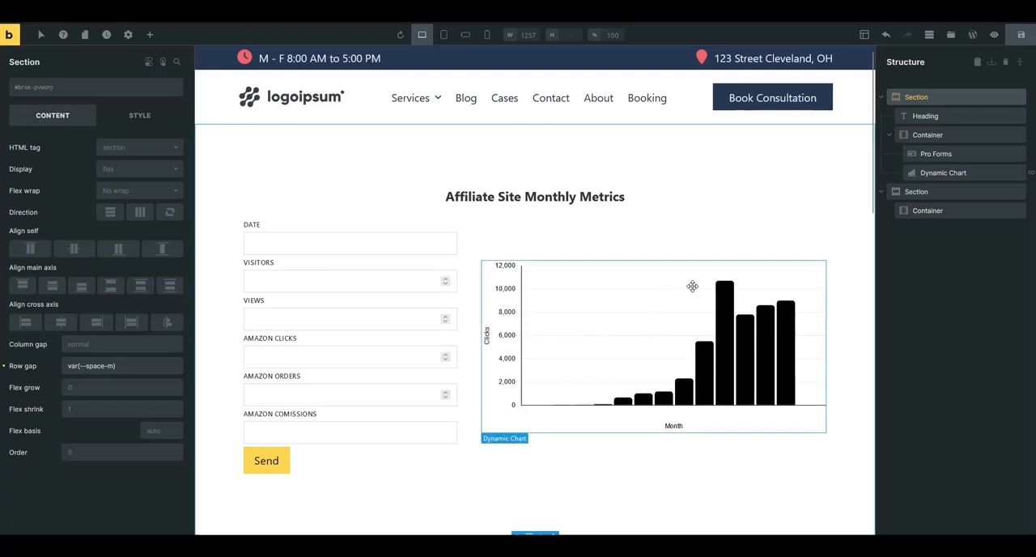
{"action": "mouse_move", "coordinate": [642, 359]}
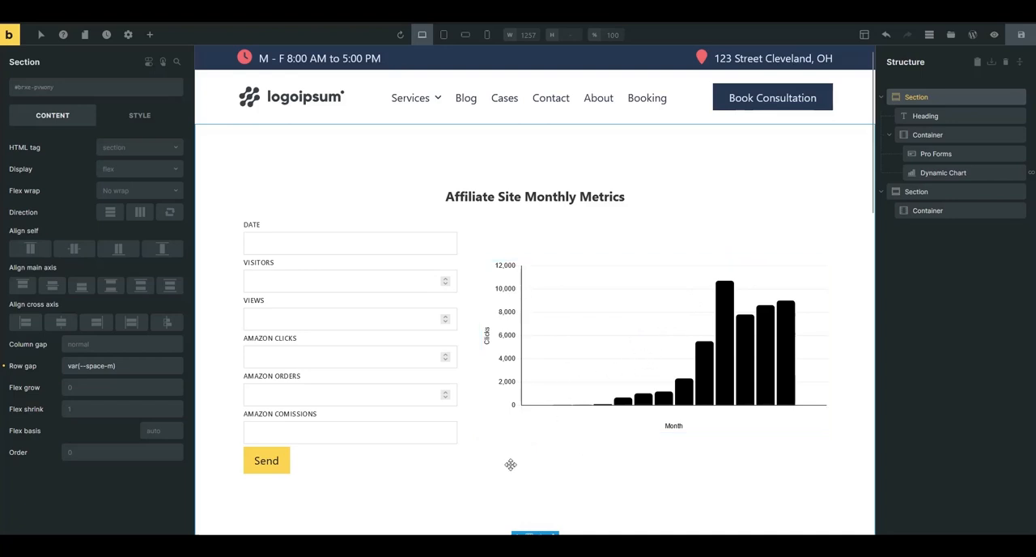
{"action": "mouse_move", "coordinate": [371, 226]}
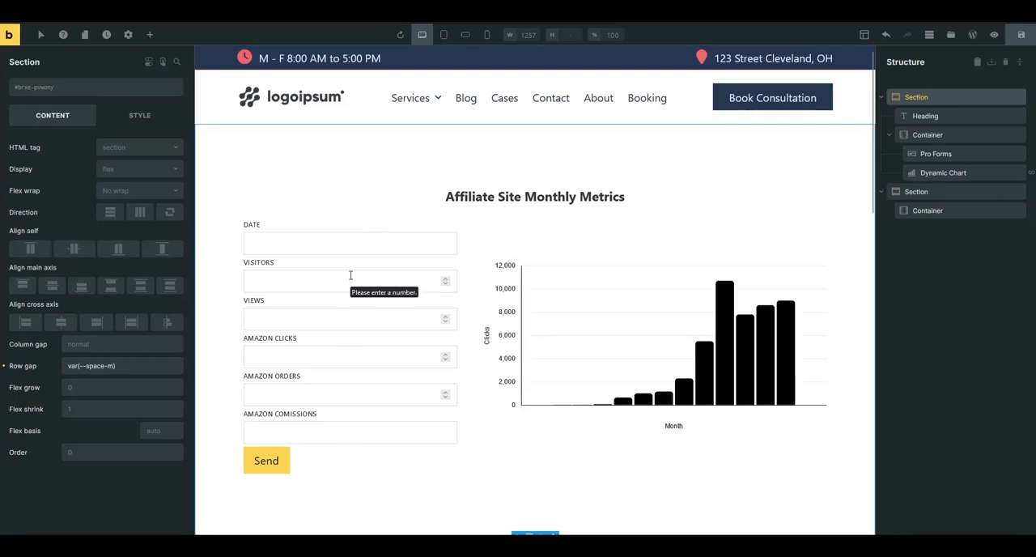
{"action": "left_click", "coordinate": [694, 331]}
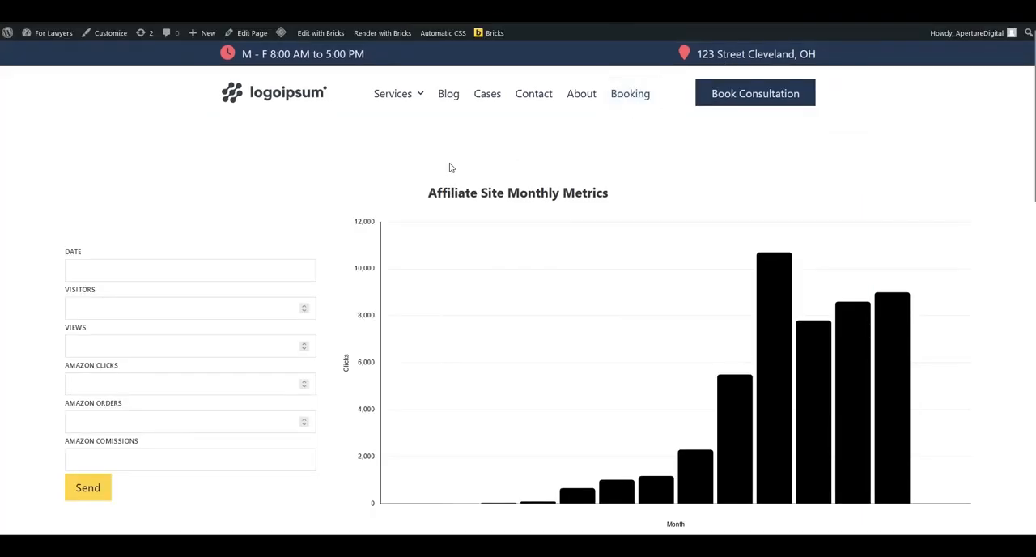
Scroll down and bring up the DATE field's date picker.
{"action": "scroll", "scroll_direction": "down", "scroll_amount": 3}
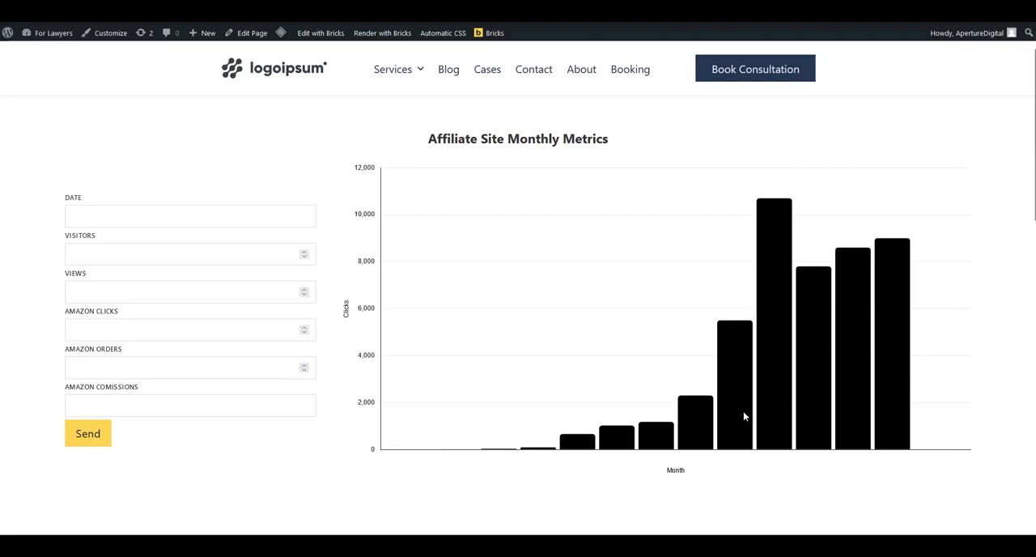
{"action": "mouse_move", "coordinate": [840, 344]}
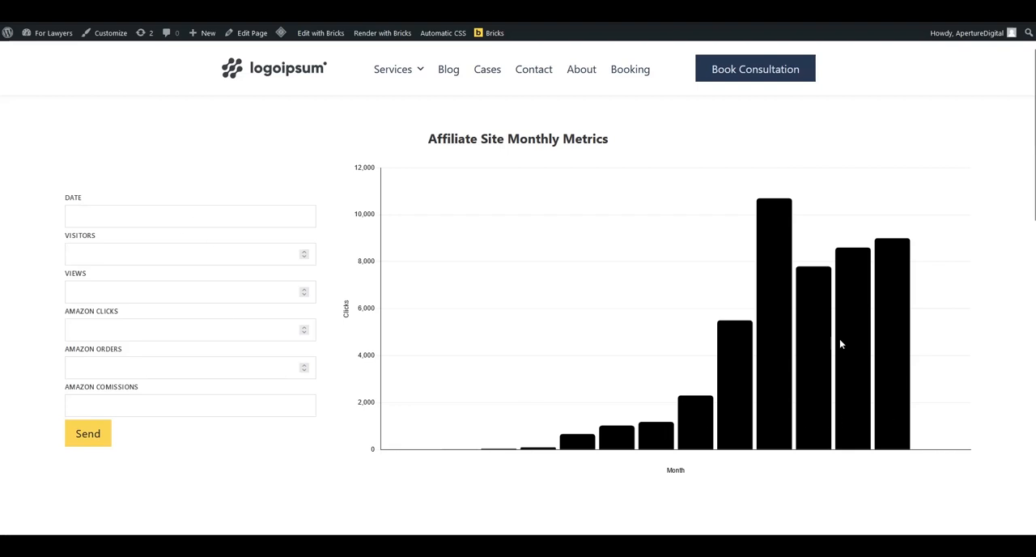
{"action": "mouse_move", "coordinate": [929, 285]}
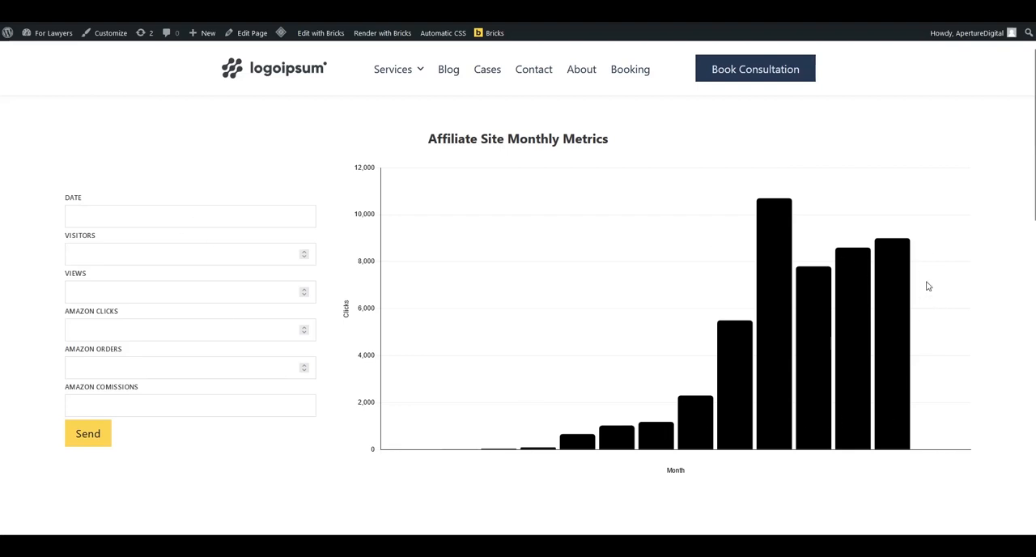
{"action": "left_click", "coordinate": [190, 215]}
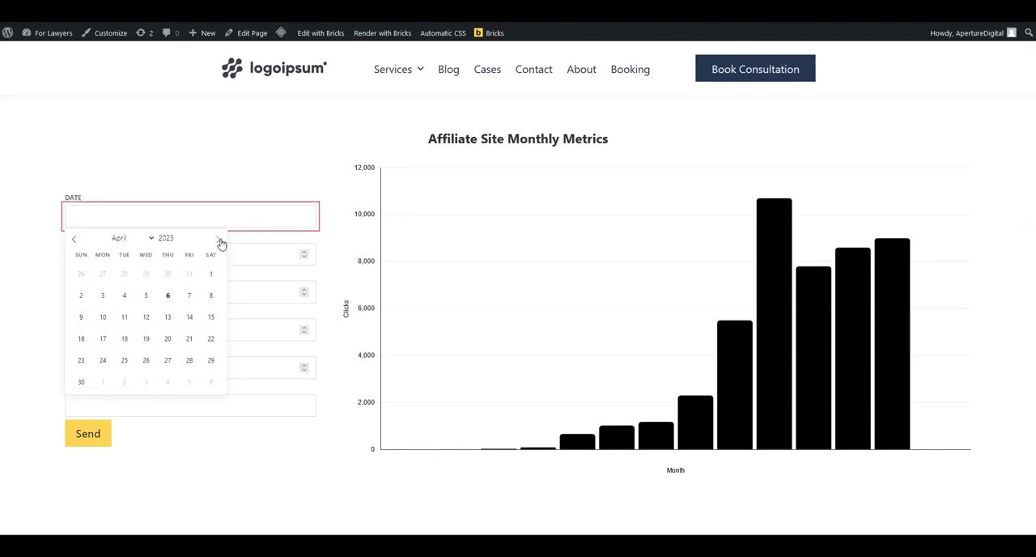
Pick May 1, 2023 and enter 12000 visitors, 15000 views and 700 clicks.
{"action": "left_click", "coordinate": [217, 238]}
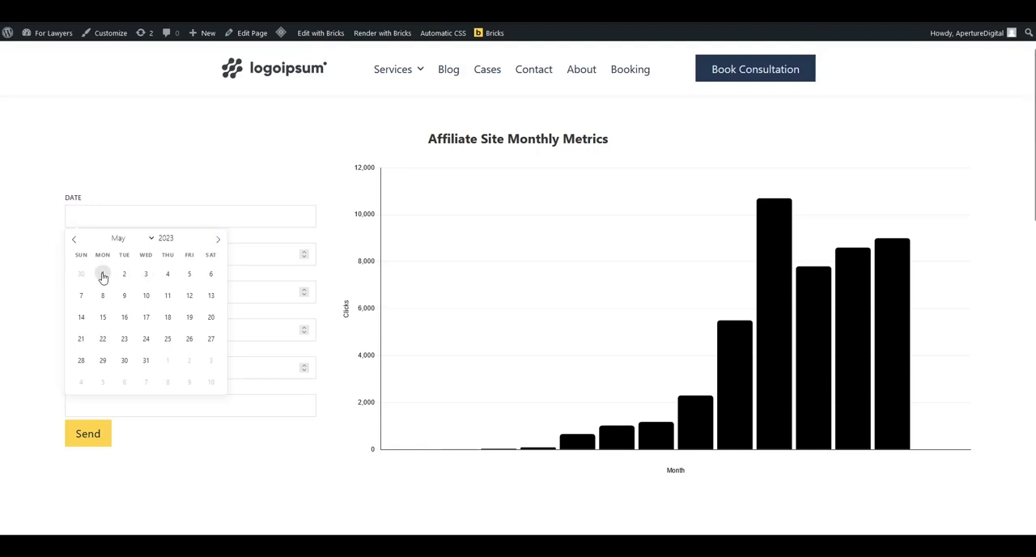
{"action": "left_click", "coordinate": [102, 274]}
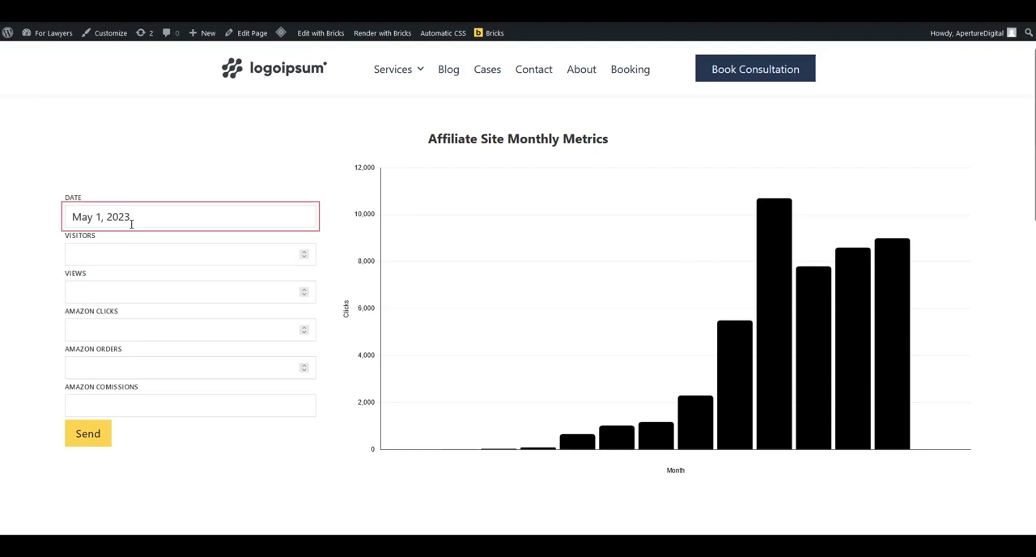
{"action": "left_click", "coordinate": [189, 253]}
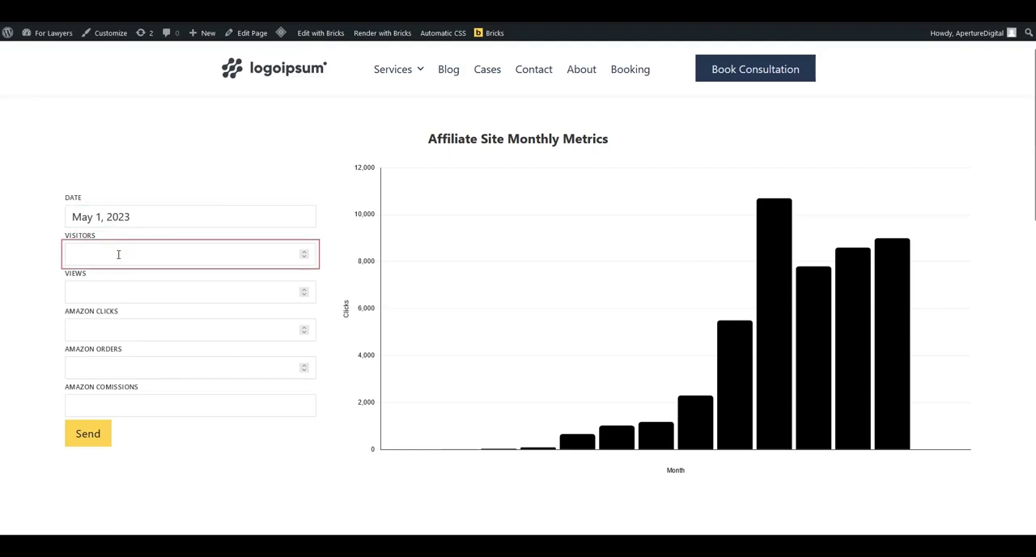
{"action": "type", "text": "12000"}
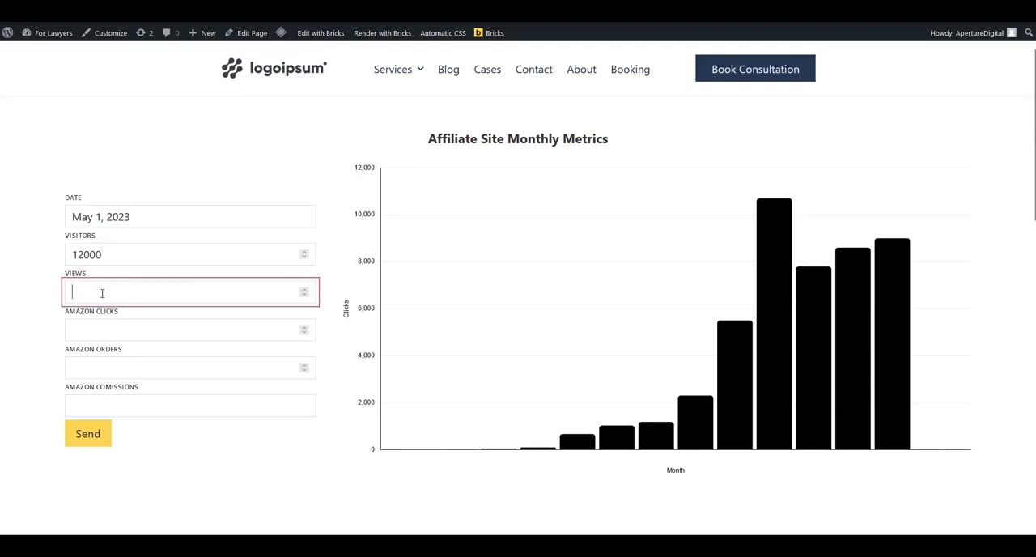
{"action": "type", "text": "15000"}
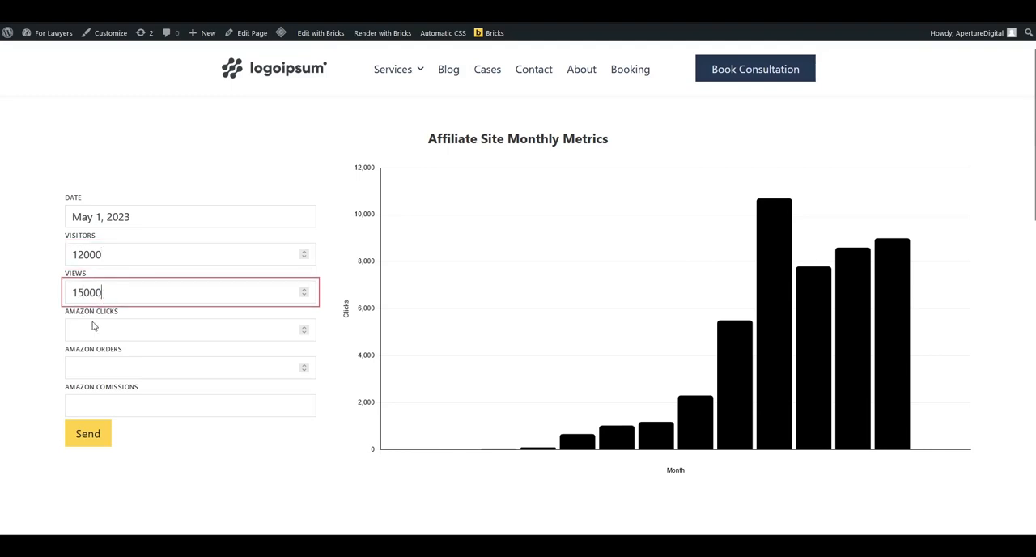
{"action": "type", "text": "700"}
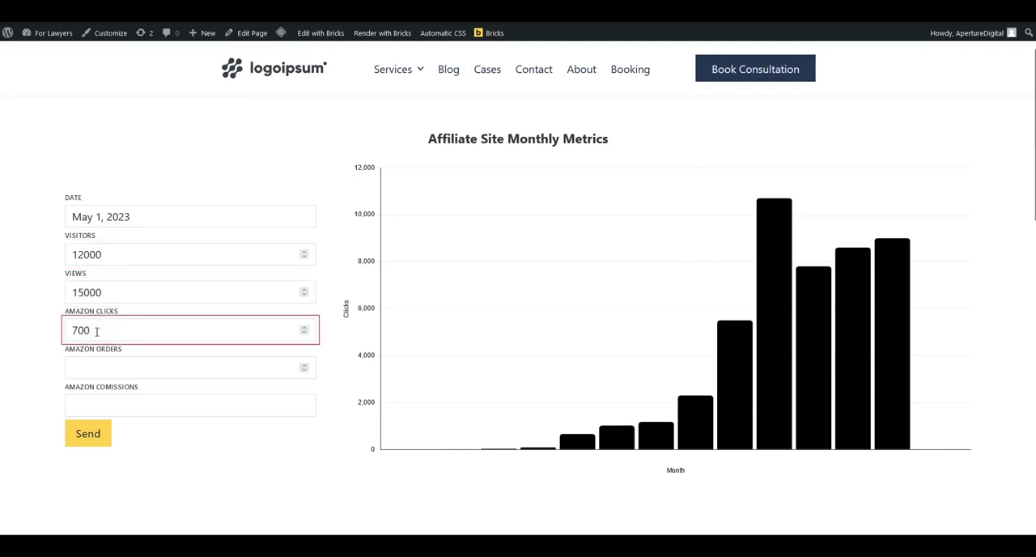
Enter 250 Amazon orders and 352.55 commissions, then submit the entry.
{"action": "left_click", "coordinate": [189, 368]}
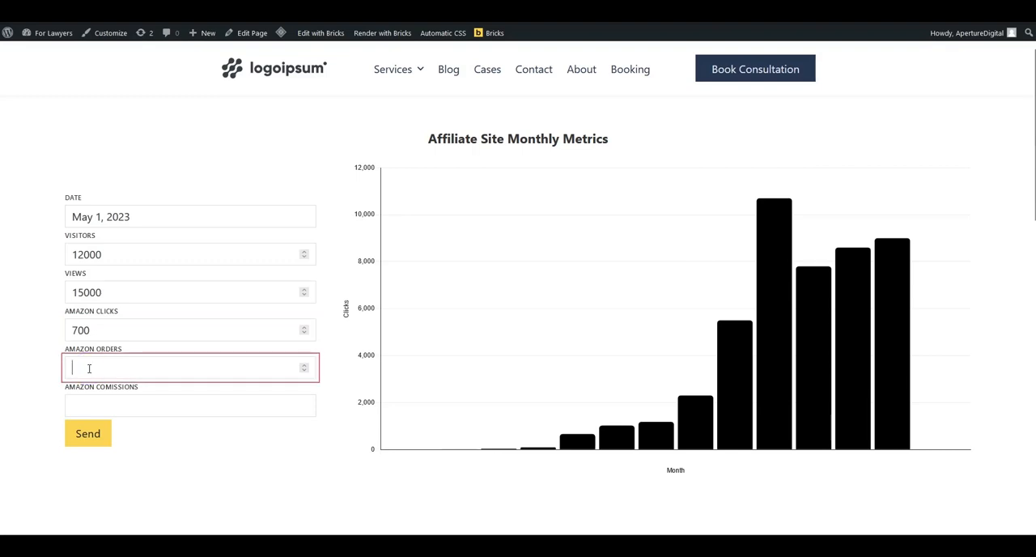
{"action": "type", "text": "250"}
{"action": "left_click", "coordinate": [190, 406]}
{"action": "type", "text": "3"}
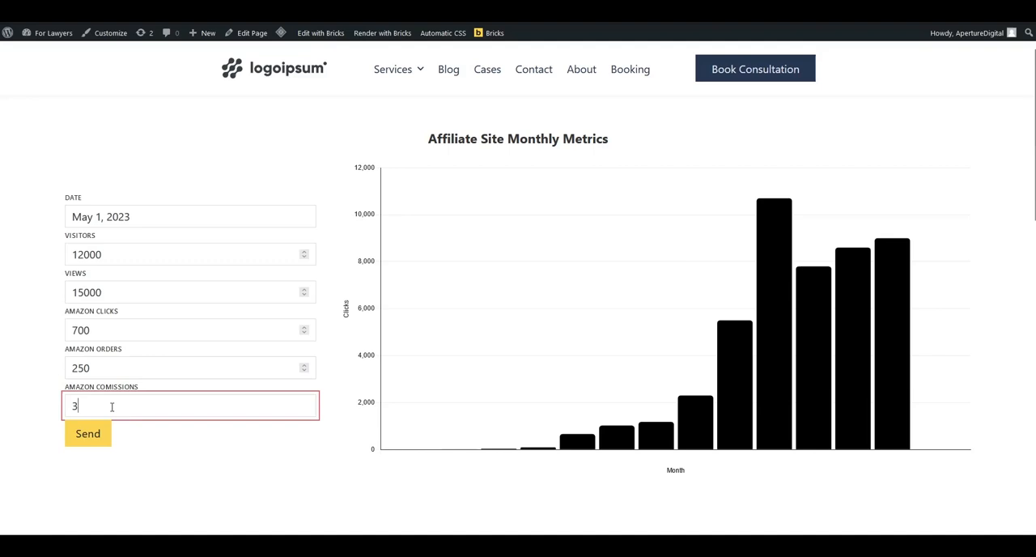
{"action": "type", "text": "52"}
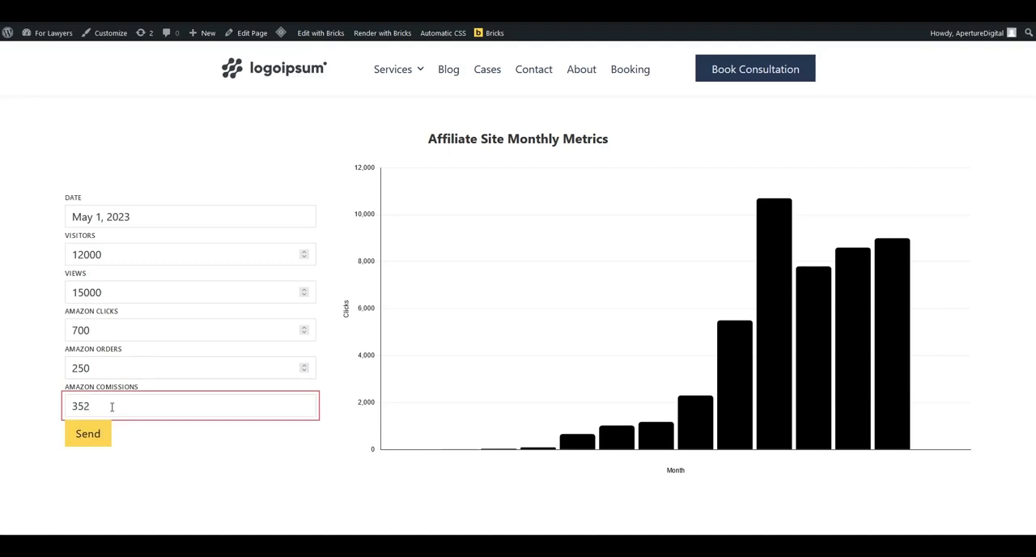
{"action": "type", "text": ".55"}
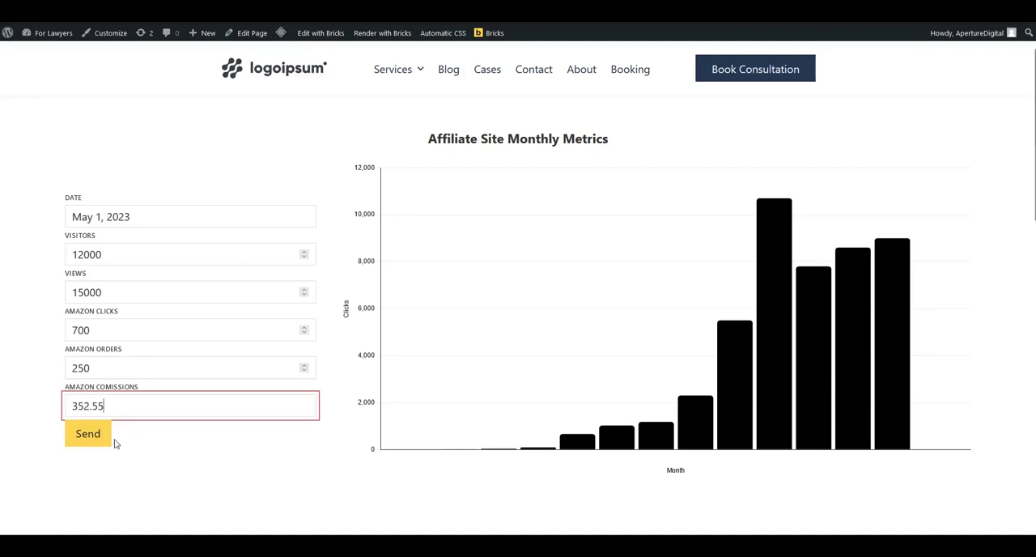
{"action": "left_click", "coordinate": [87, 433]}
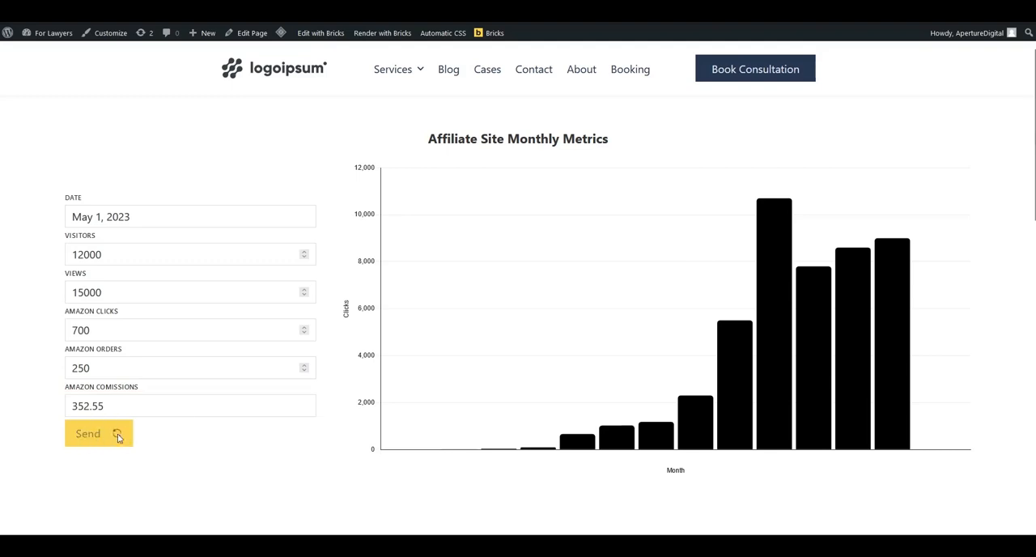
Send the May 2023 entry and confirm the success message and new chart bar.
{"action": "left_click", "coordinate": [88, 433]}
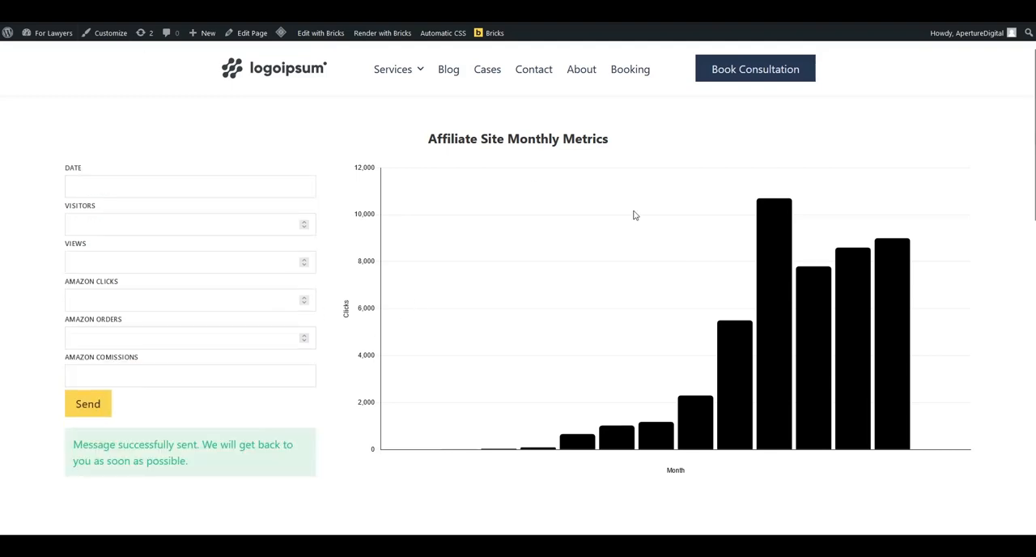
{"action": "mouse_move", "coordinate": [948, 174]}
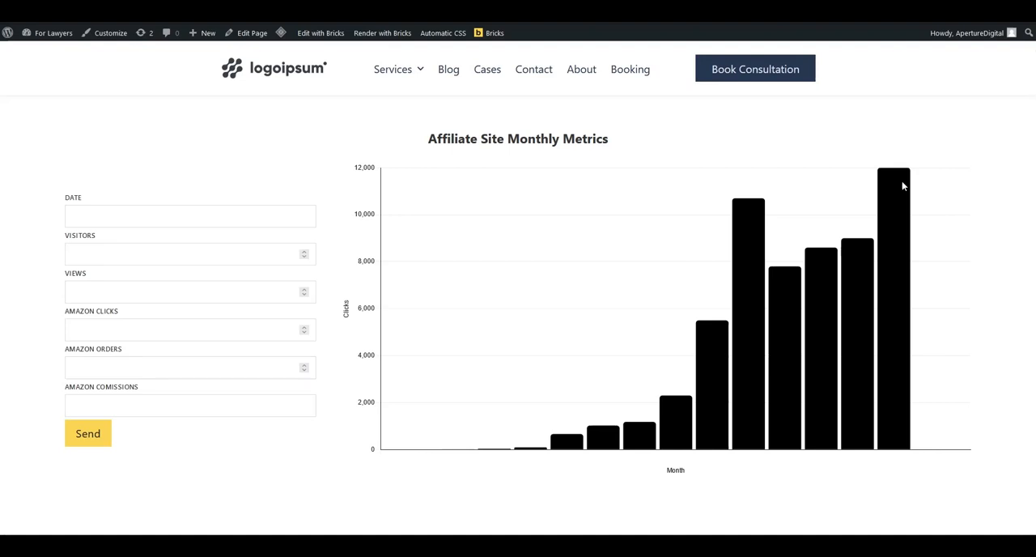
{"action": "mouse_move", "coordinate": [822, 155]}
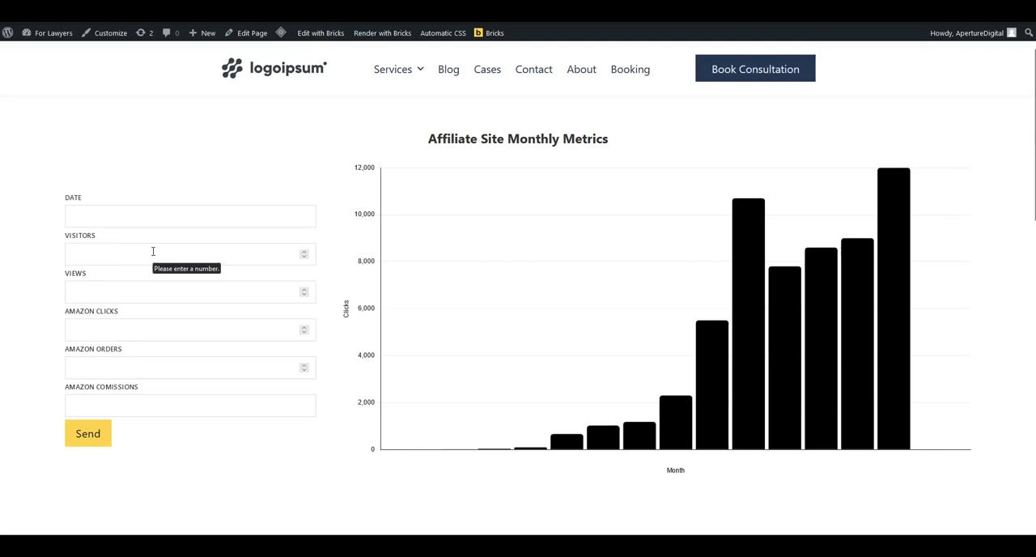
{"action": "mouse_move", "coordinate": [833, 236]}
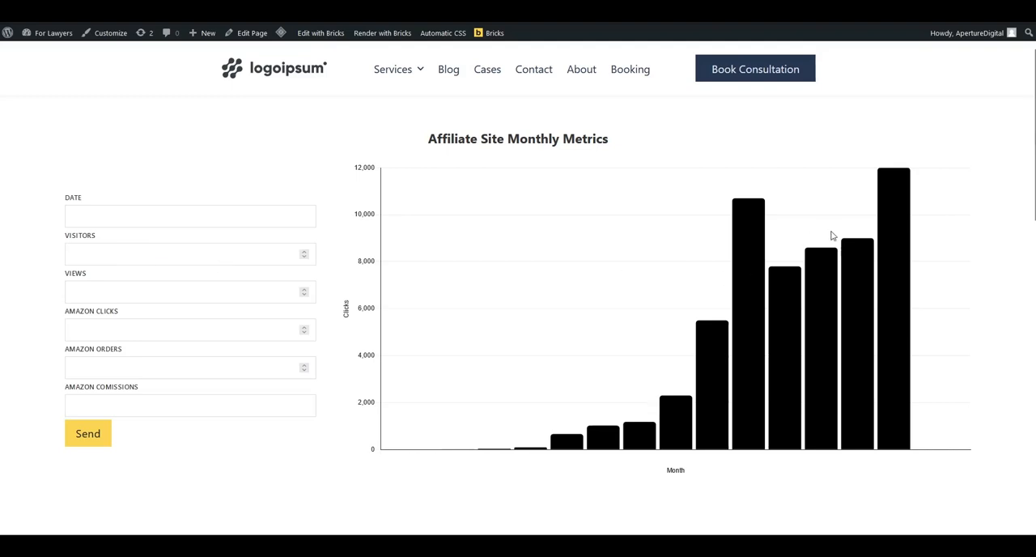
{"action": "mouse_move", "coordinate": [319, 248]}
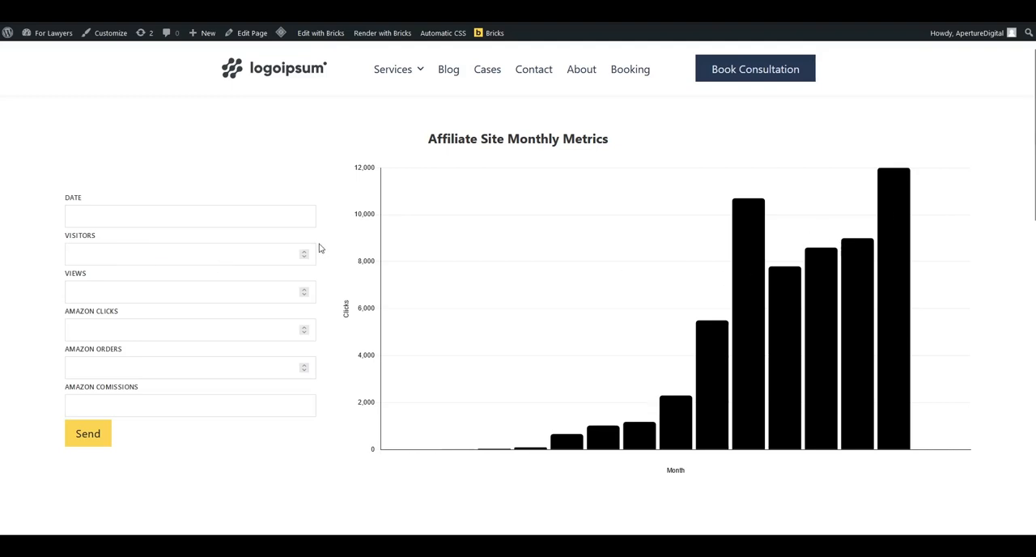
{"action": "mouse_move", "coordinate": [239, 358]}
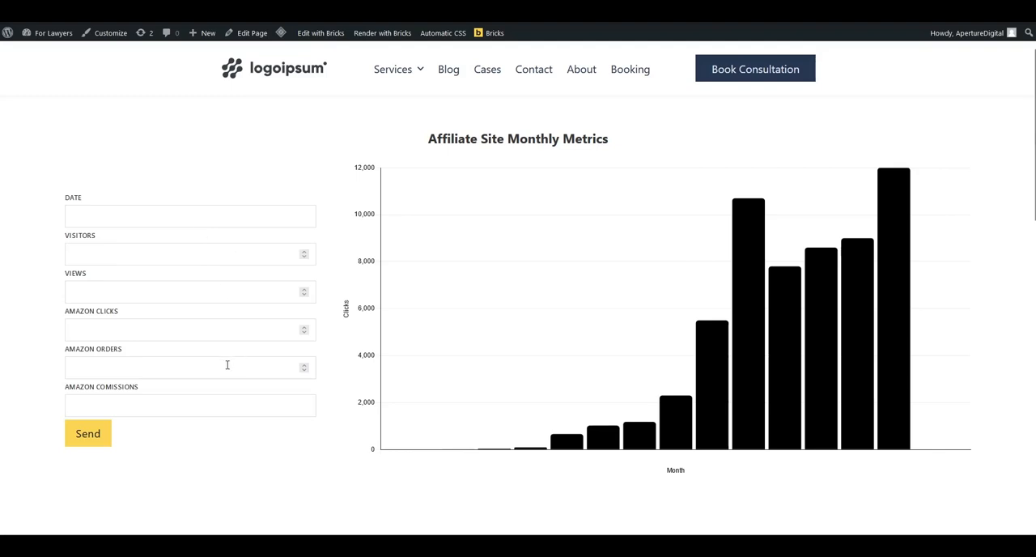
{"action": "mouse_move", "coordinate": [123, 374]}
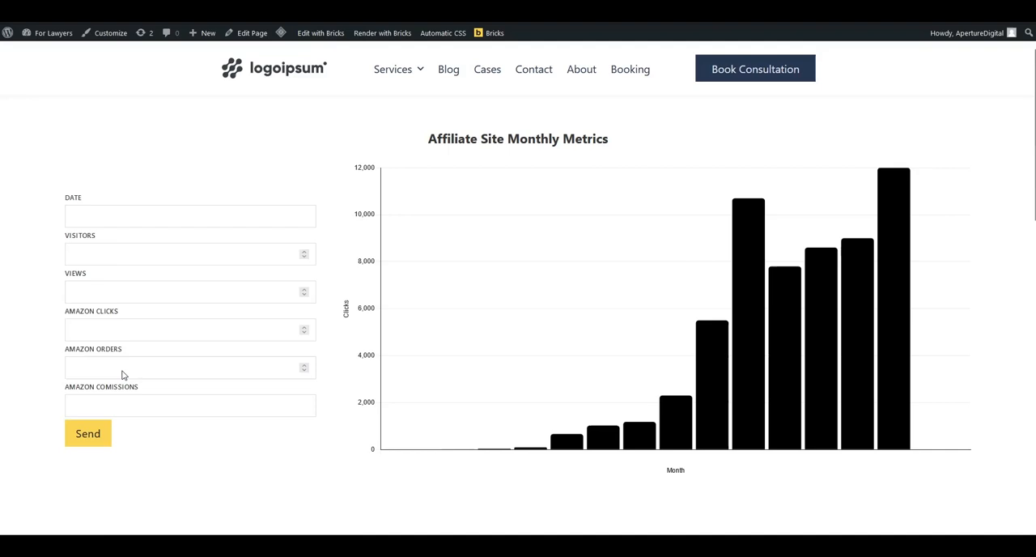
{"action": "mouse_move", "coordinate": [443, 32]}
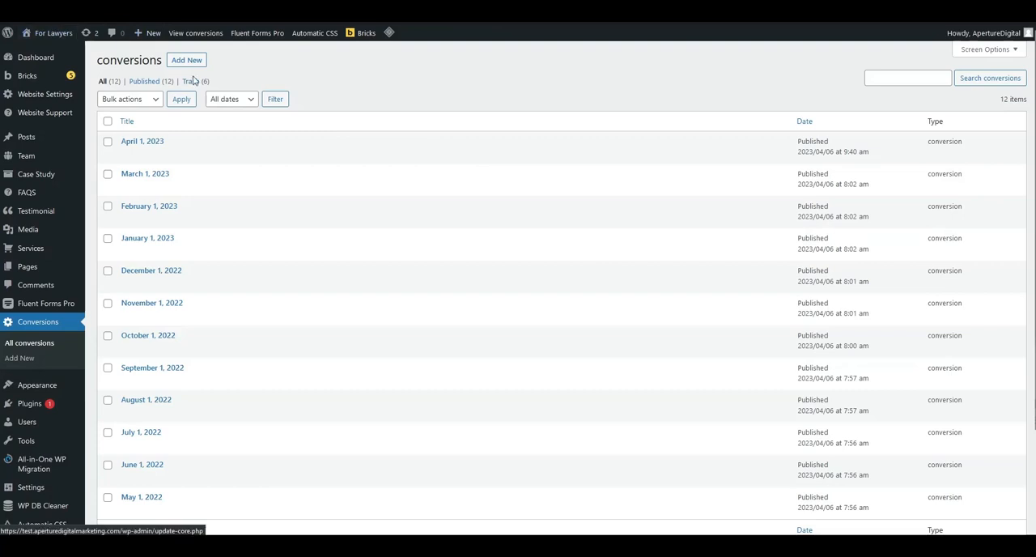
Check All conversions for the new May 1, 2023 post among 13 published entries.
{"action": "scroll", "scroll_direction": "down", "scroll_amount": 3}
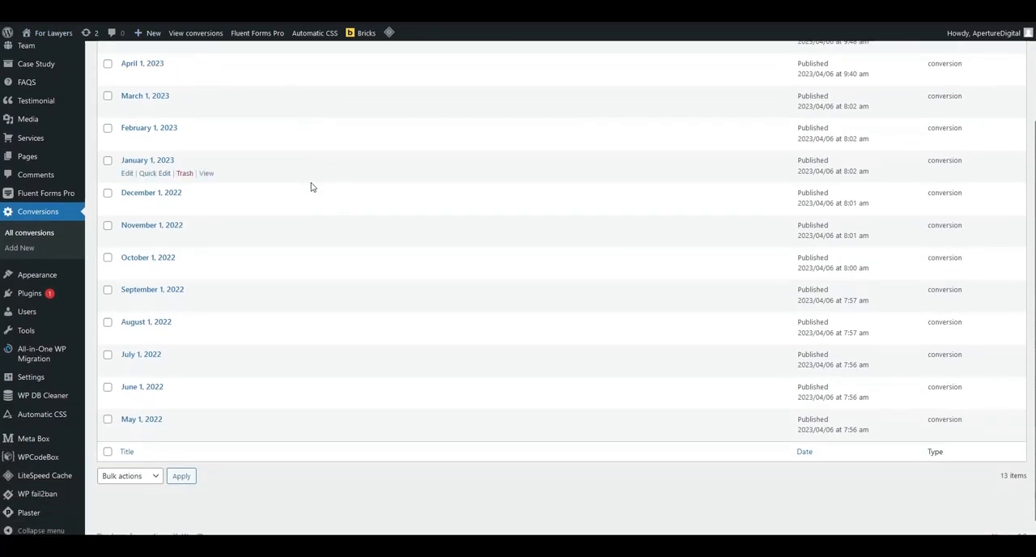
{"action": "scroll", "scroll_direction": "up", "scroll_amount": 3}
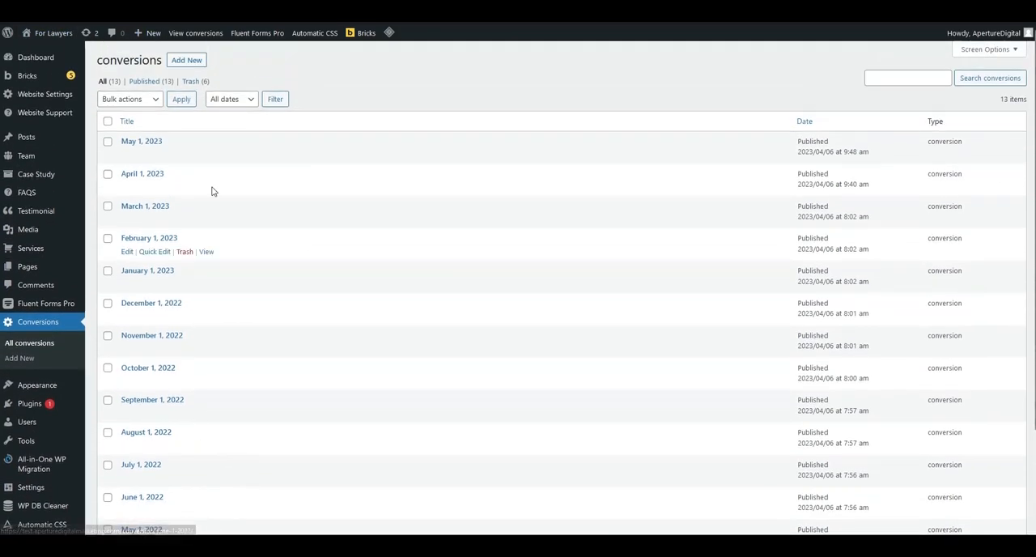
{"action": "double_click", "coordinate": [128, 60]}
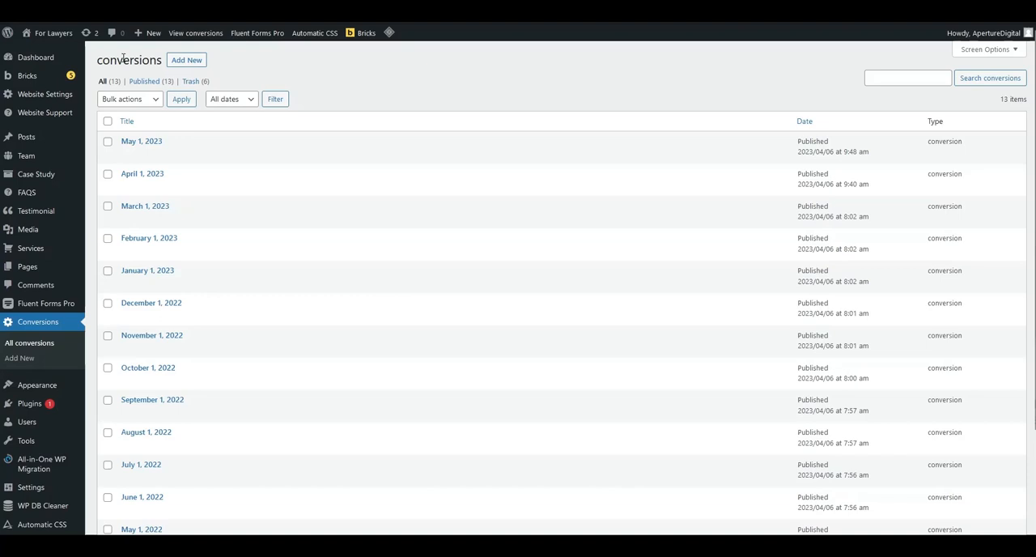
{"action": "mouse_move", "coordinate": [141, 141]}
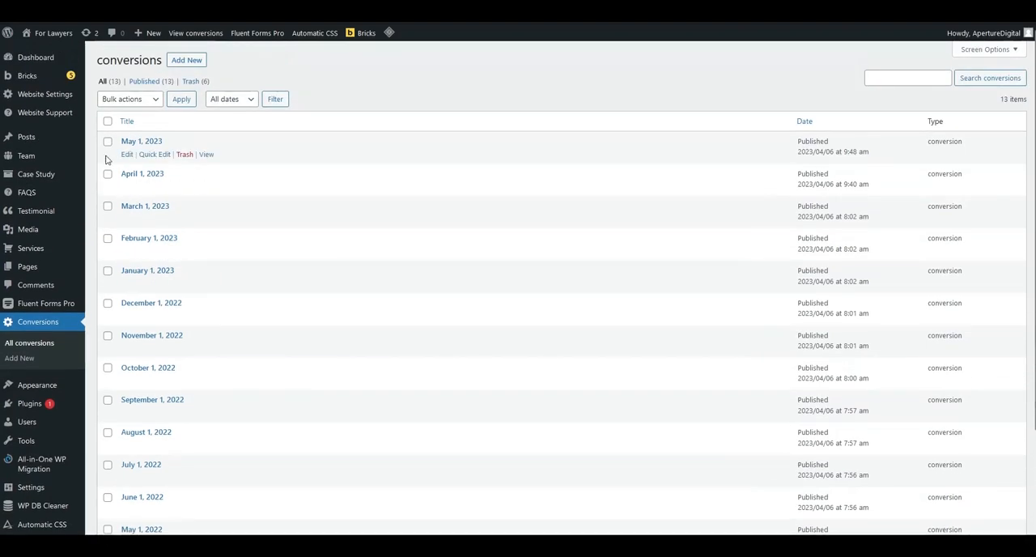
{"action": "mouse_move", "coordinate": [141, 141]}
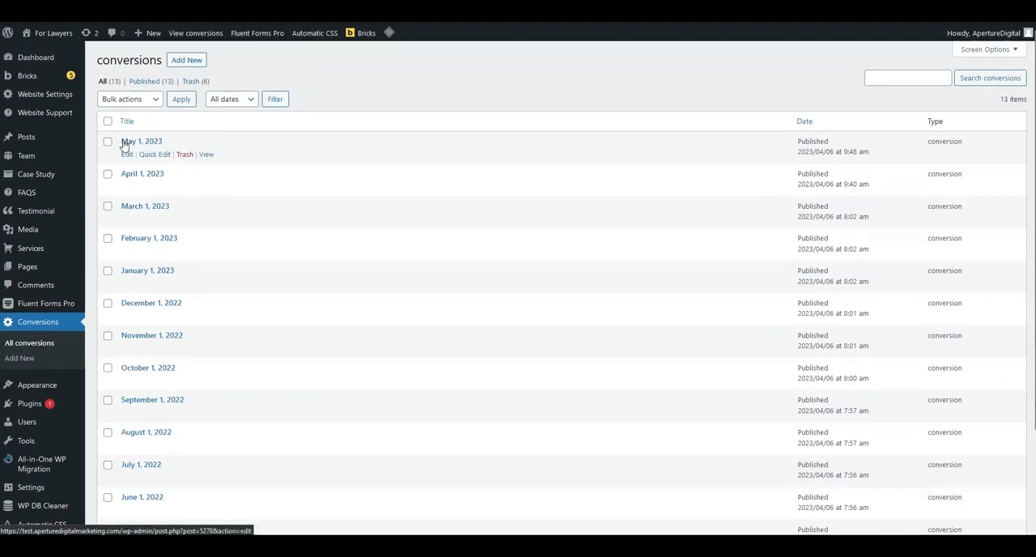
{"action": "mouse_move", "coordinate": [142, 162]}
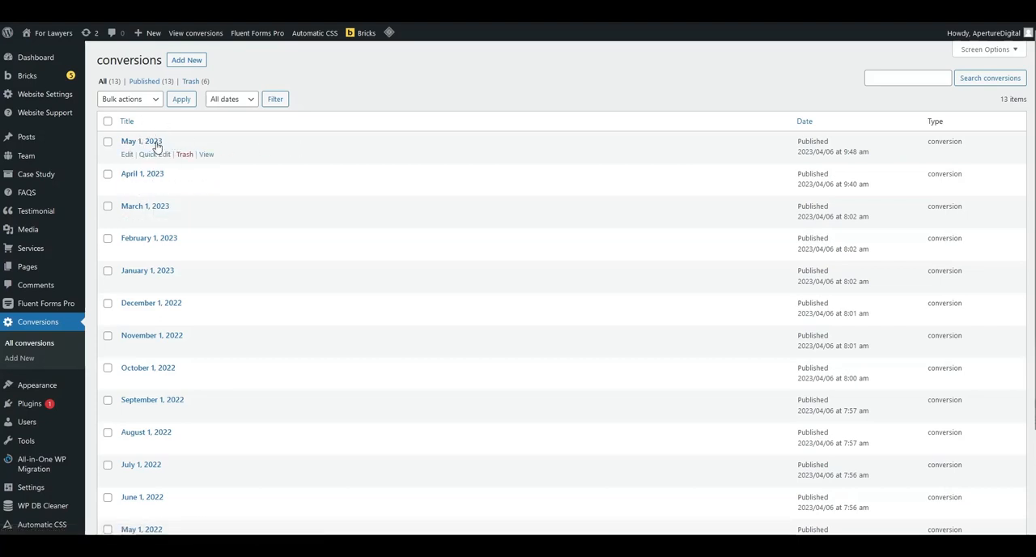
{"action": "mouse_move", "coordinate": [142, 141]}
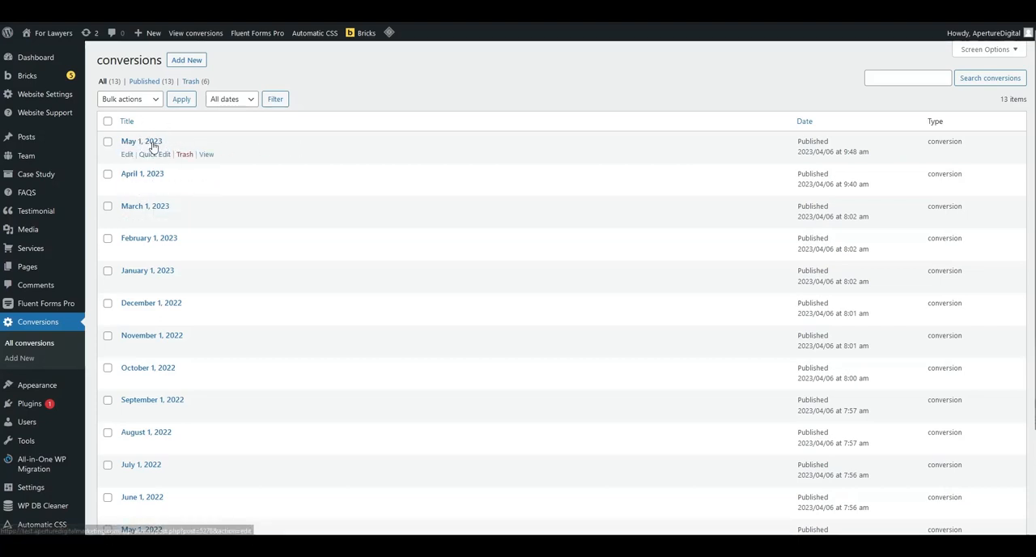
{"action": "scroll", "scroll_direction": "down", "scroll_amount": 3}
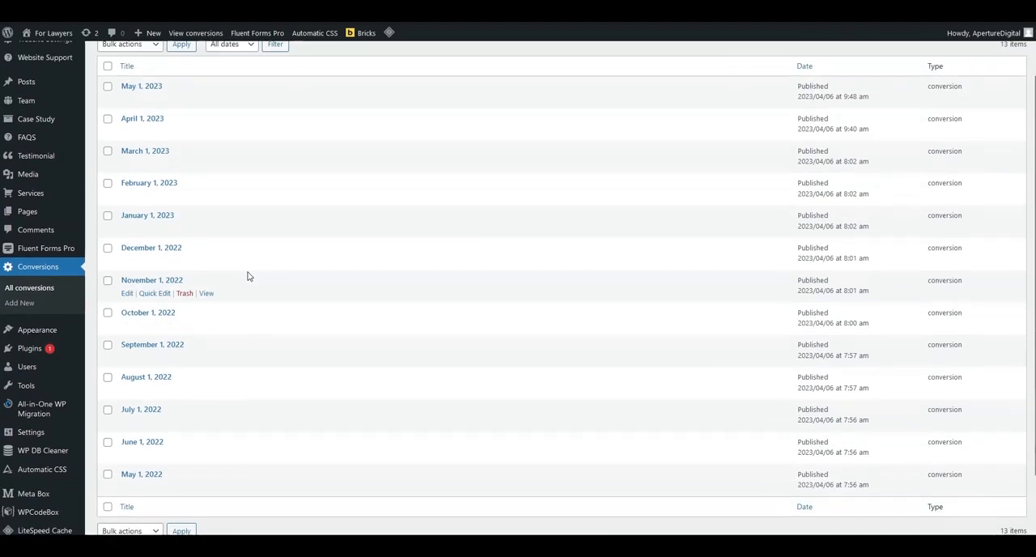
{"action": "scroll", "scroll_direction": "up", "scroll_amount": 3}
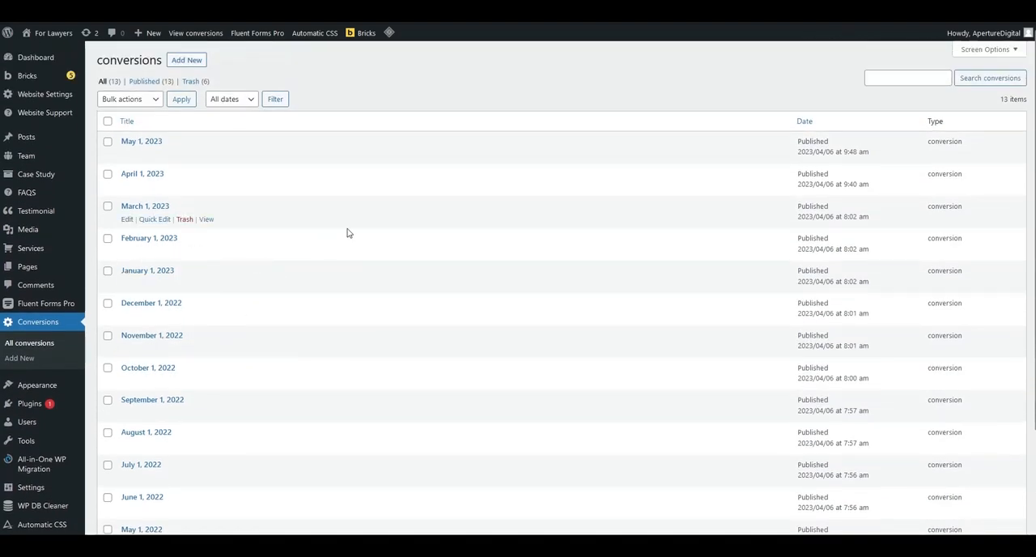
{"action": "mouse_move", "coordinate": [348, 233]}
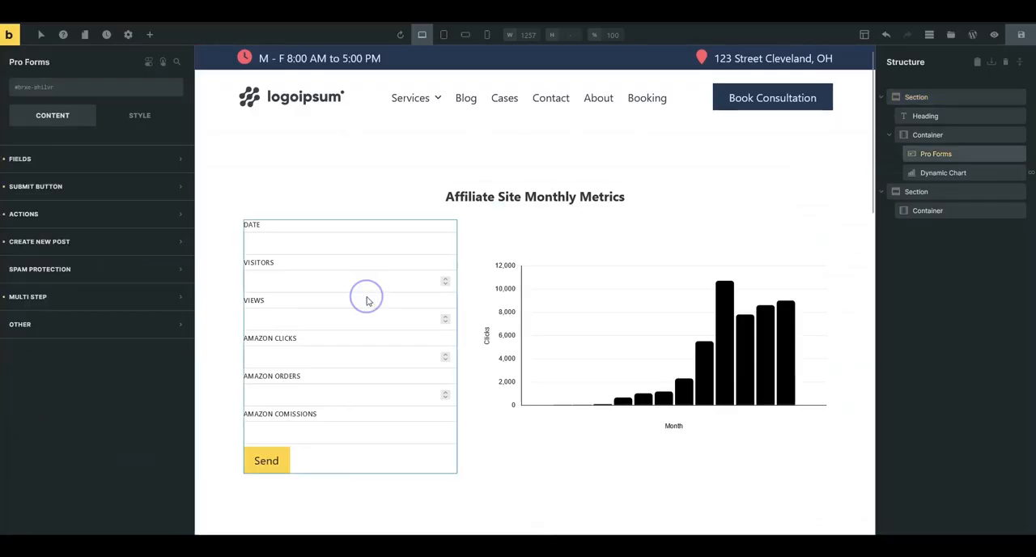
{"action": "mouse_move", "coordinate": [83, 296]}
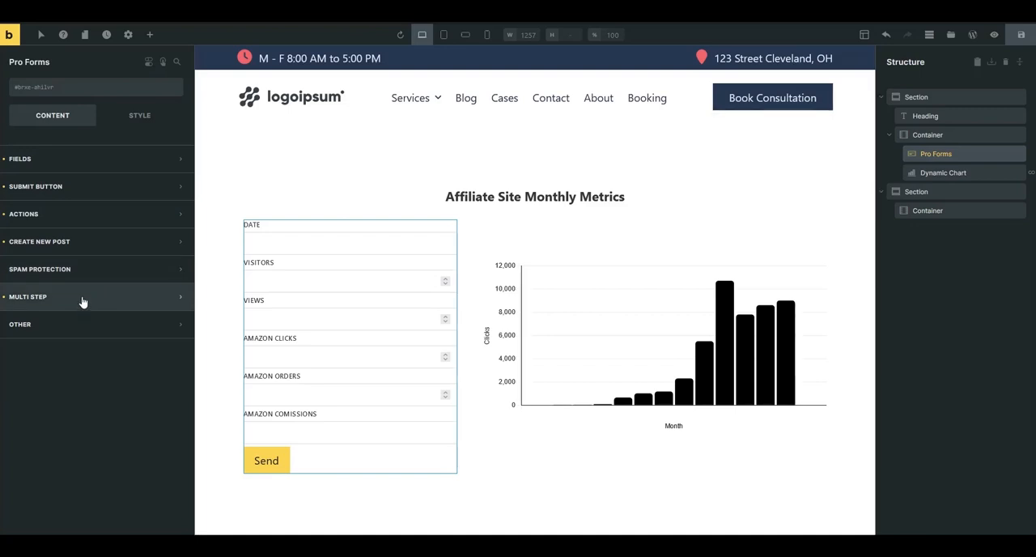
{"action": "mouse_move", "coordinate": [97, 241]}
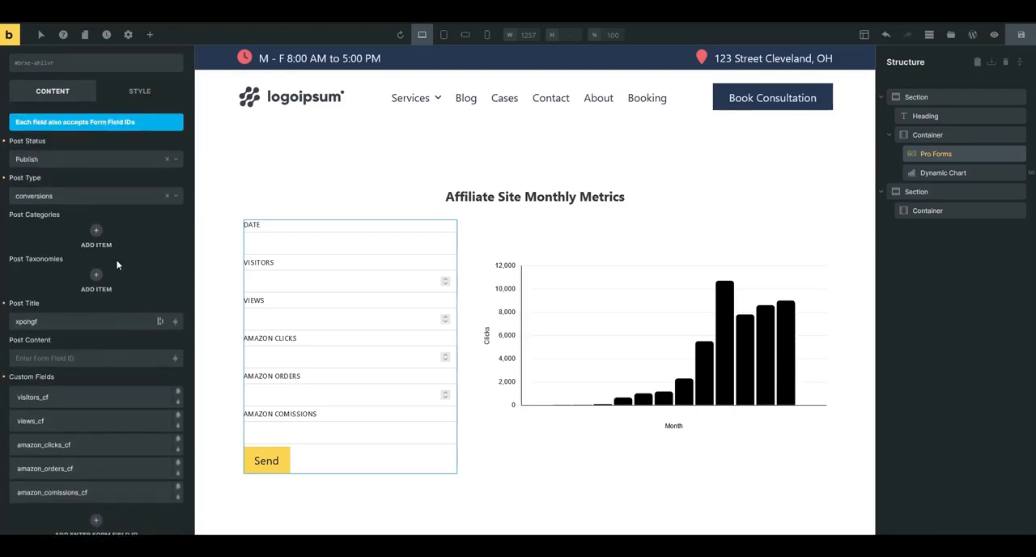
{"action": "mouse_move", "coordinate": [55, 174]}
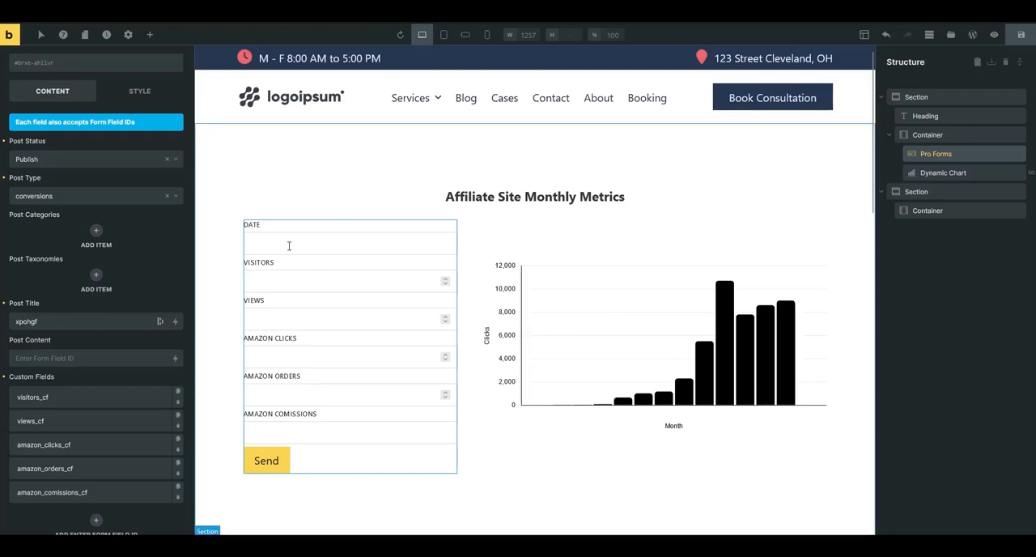
{"action": "mouse_move", "coordinate": [67, 396]}
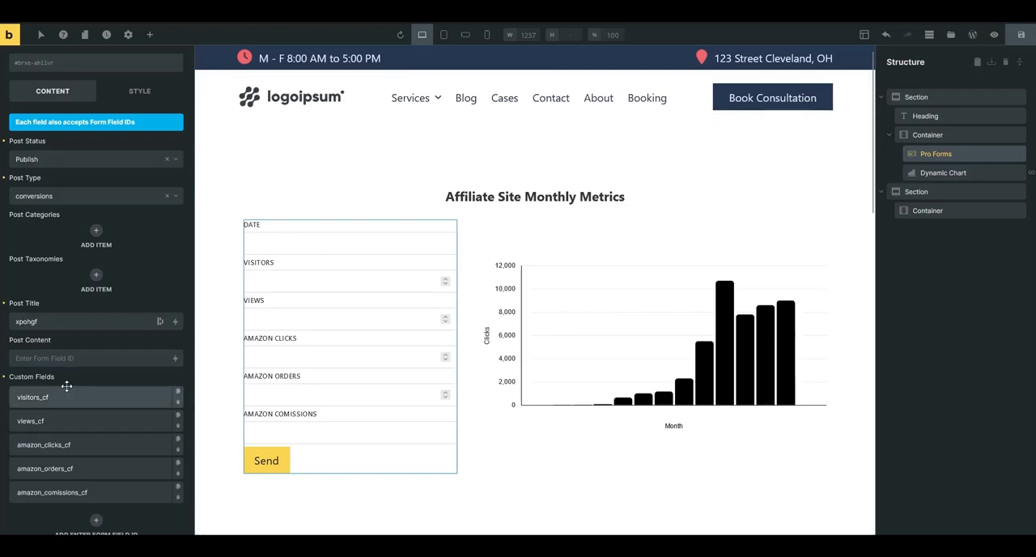
Inspect the Create New Post custom fields and the Date field ID mapped to visitors_cf.
{"action": "scroll", "scroll_direction": "down", "scroll_amount": 3}
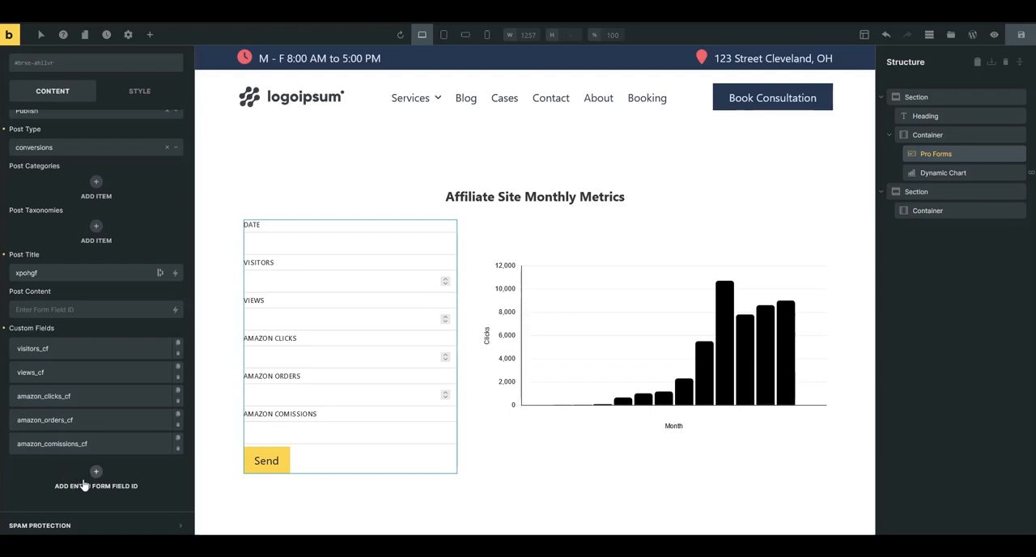
{"action": "mouse_move", "coordinate": [115, 476]}
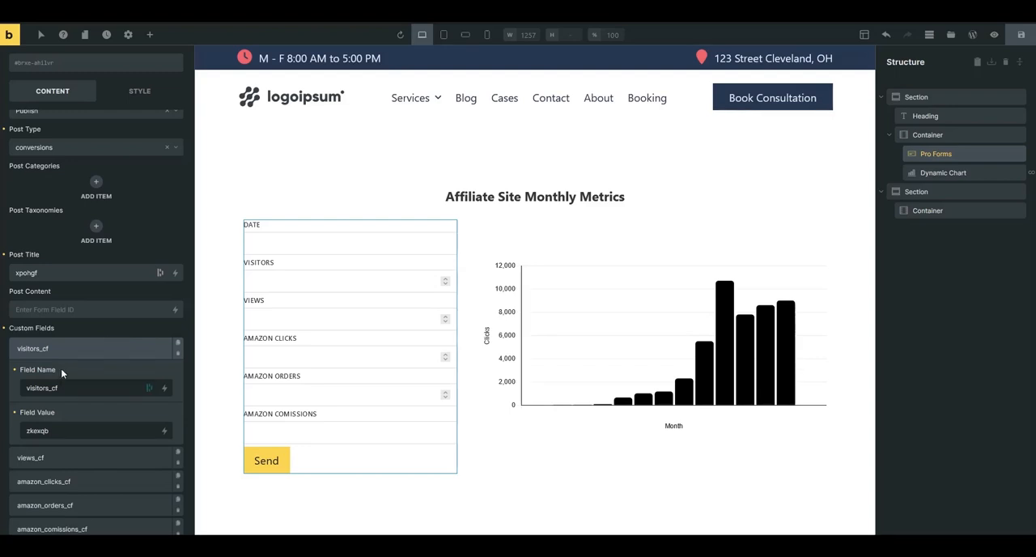
{"action": "mouse_move", "coordinate": [63, 421]}
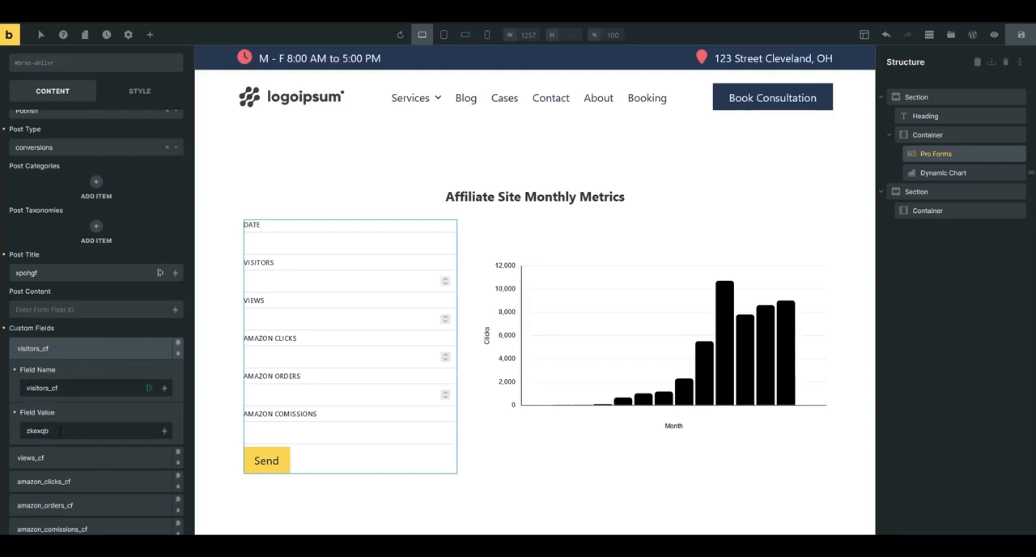
{"action": "left_click", "coordinate": [38, 369]}
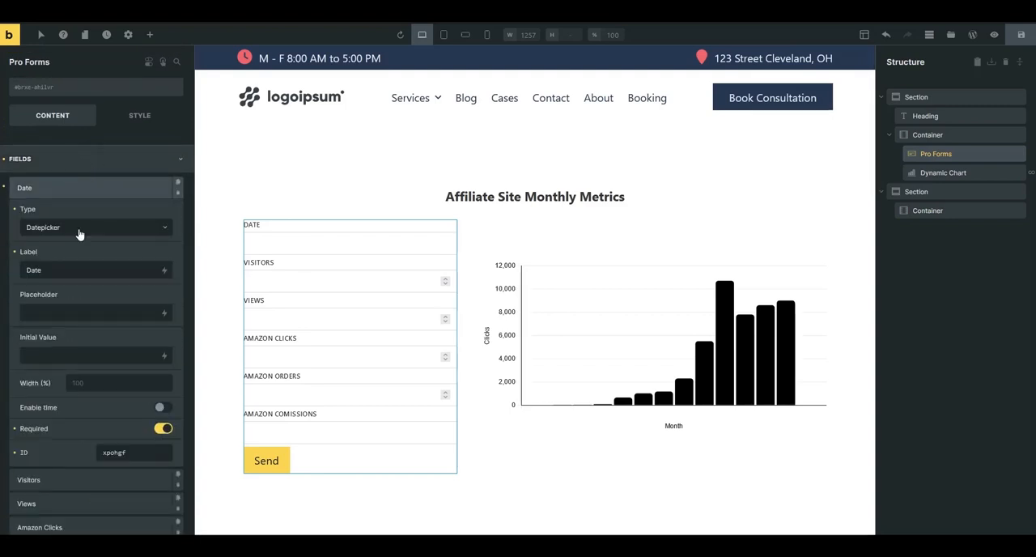
{"action": "scroll", "scroll_direction": "down", "scroll_amount": 3}
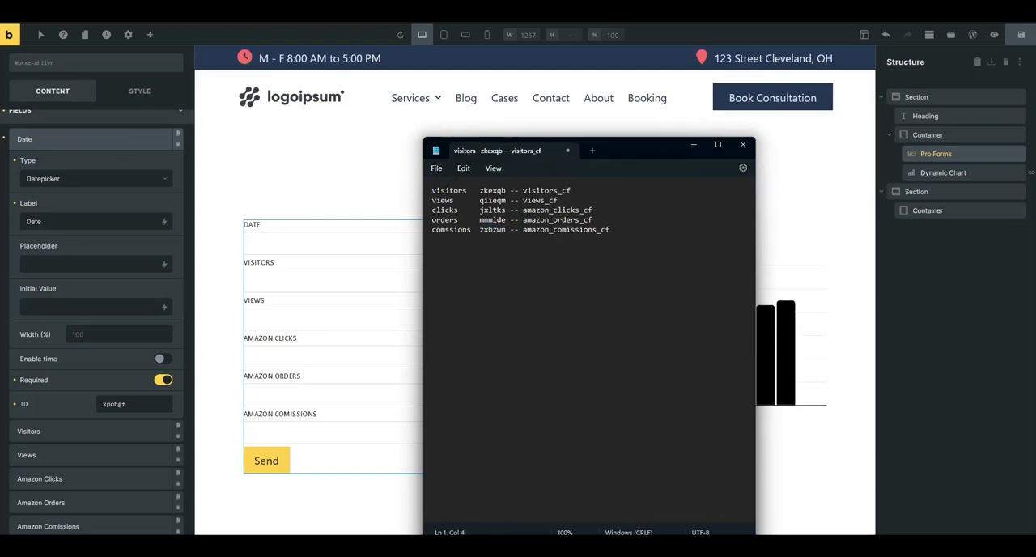
{"action": "mouse_move", "coordinate": [265, 285]}
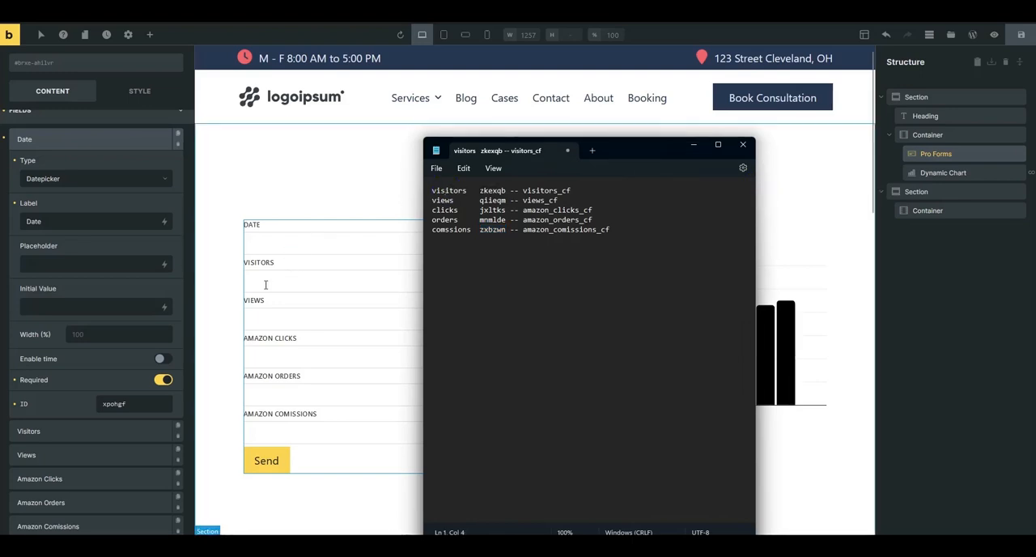
Select the visitors field ID and its custom field name in the notes, then return to Bricks.
{"action": "double_click", "coordinate": [492, 190]}
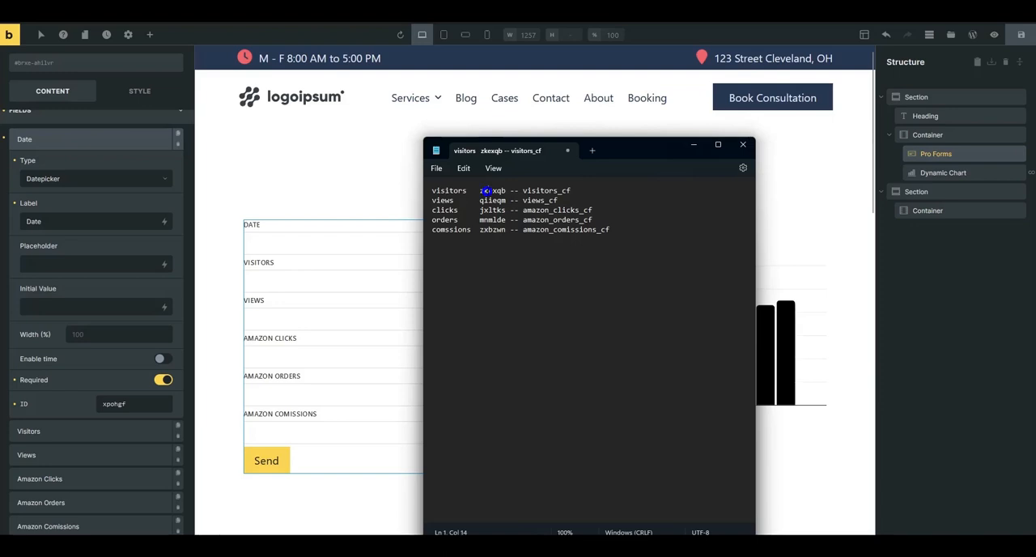
{"action": "double_click", "coordinate": [539, 190]}
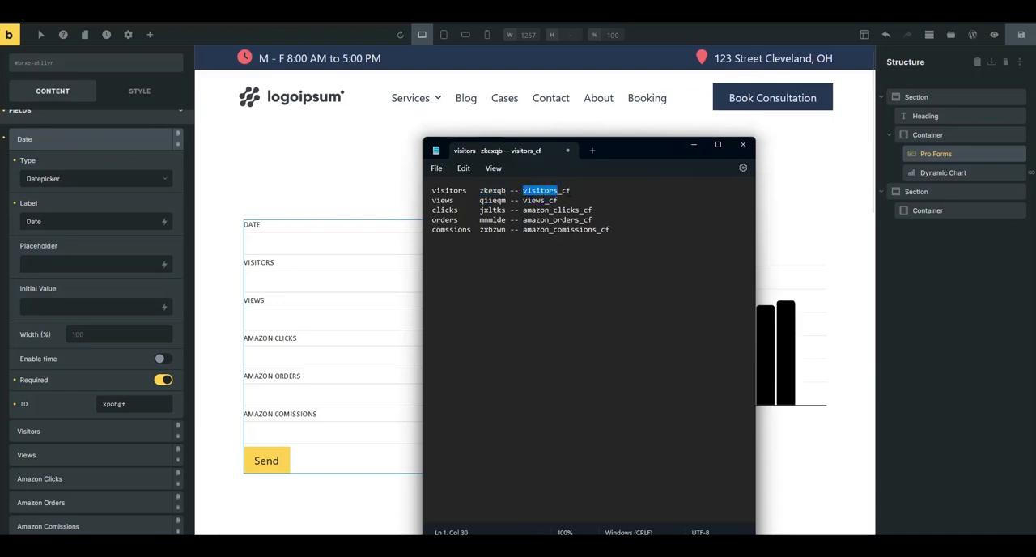
{"action": "left_click", "coordinate": [742, 144]}
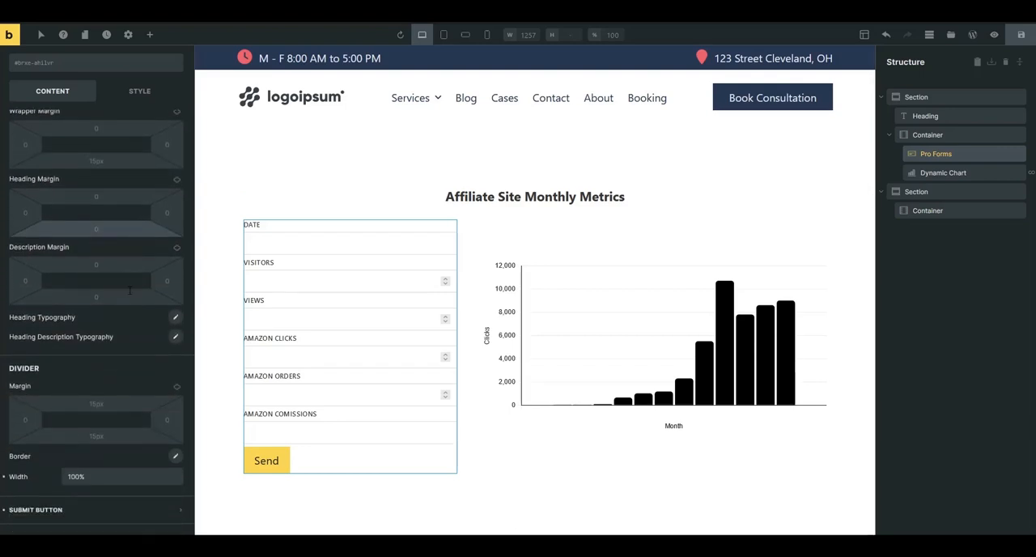
Verify the Create New Post action publishes conversions posts with five mapped custom fields.
{"action": "scroll", "scroll_direction": "down", "scroll_amount": 3}
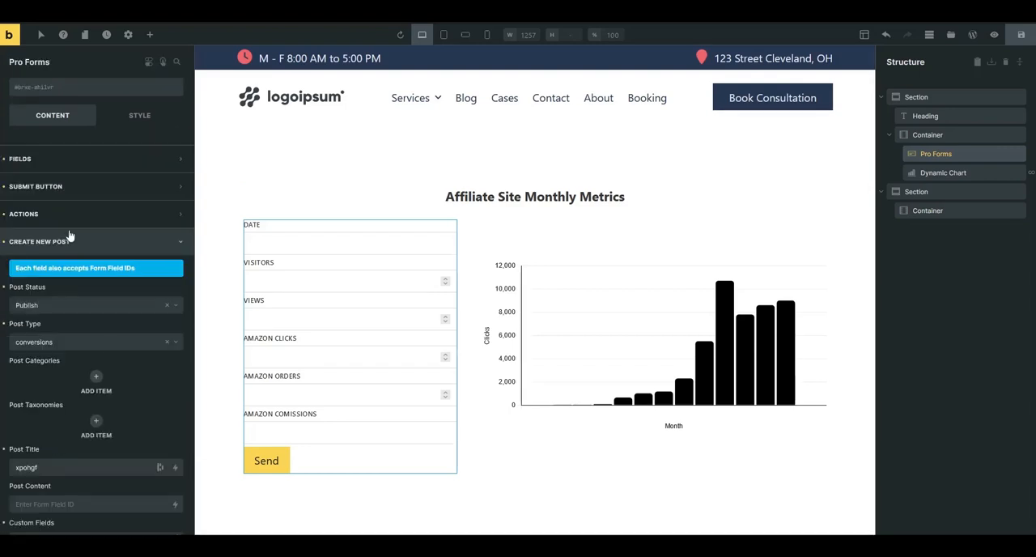
{"action": "left_click", "coordinate": [23, 213]}
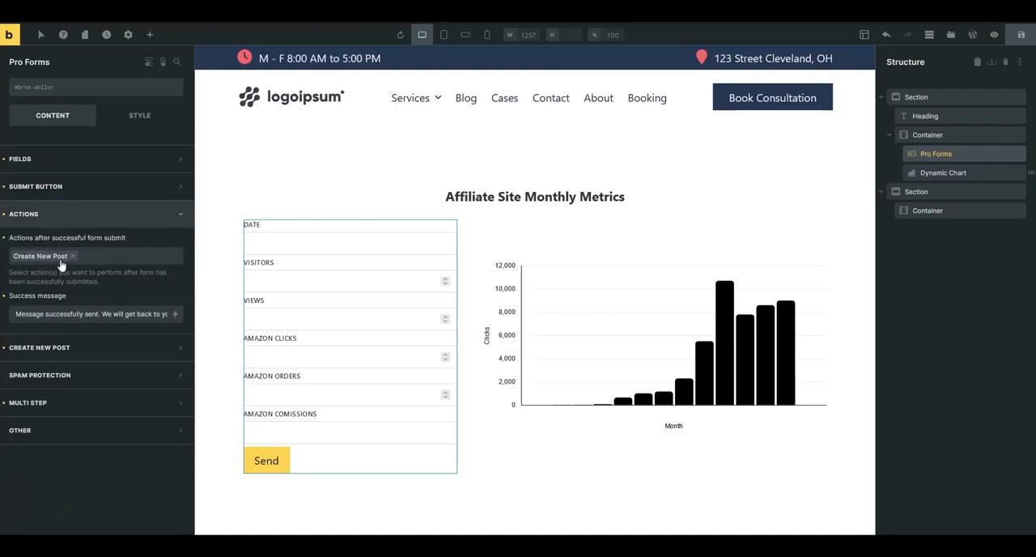
{"action": "left_click", "coordinate": [91, 255]}
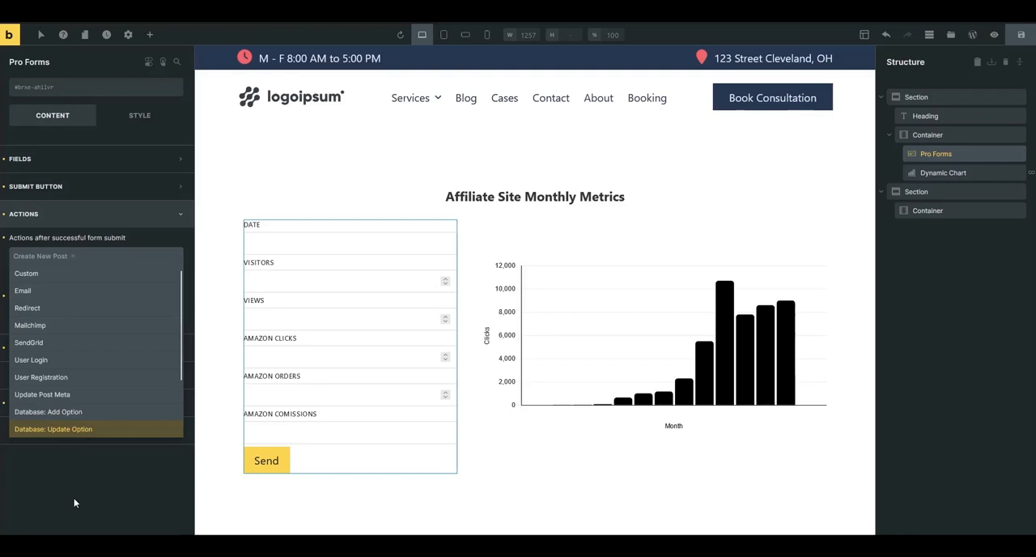
{"action": "left_click", "coordinate": [38, 256]}
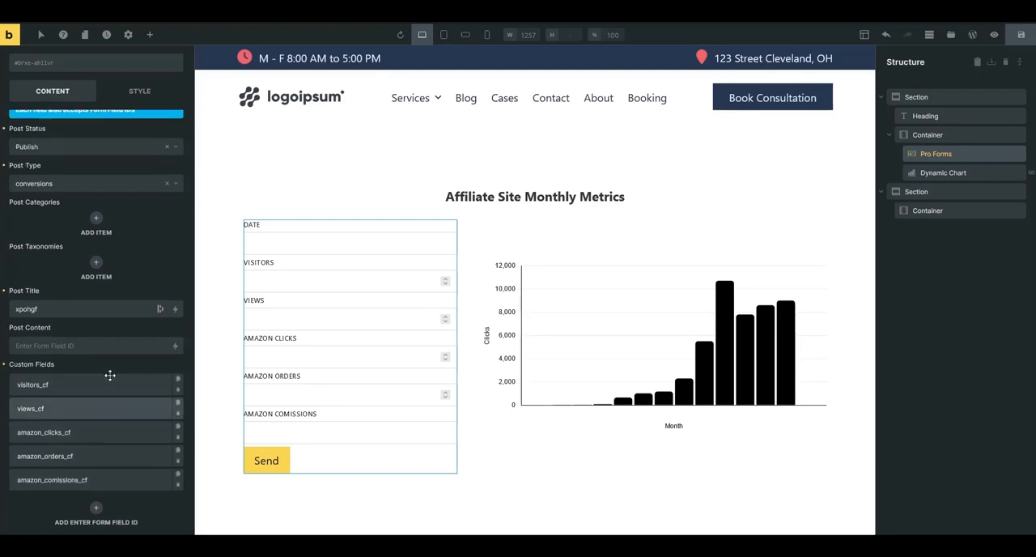
{"action": "left_click", "coordinate": [633, 336]}
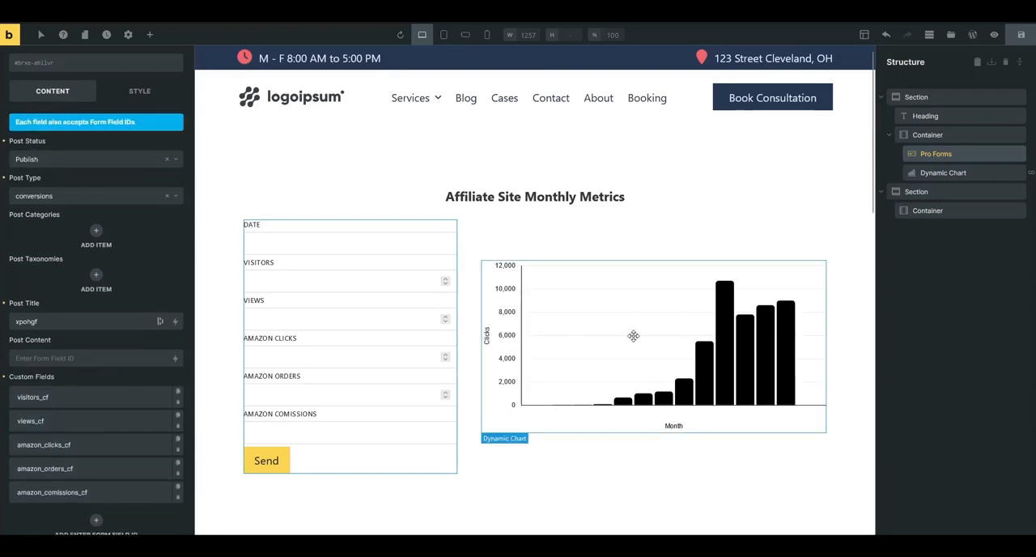
Select the Dynamic Chart element to show its 75% width and query loop settings.
{"action": "left_click", "coordinate": [942, 172]}
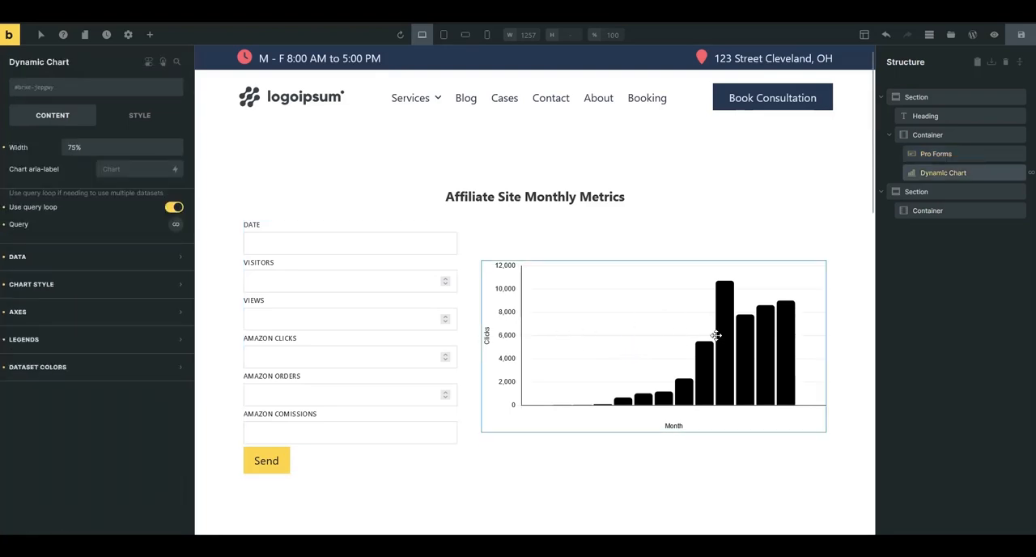
{"action": "mouse_move", "coordinate": [669, 346]}
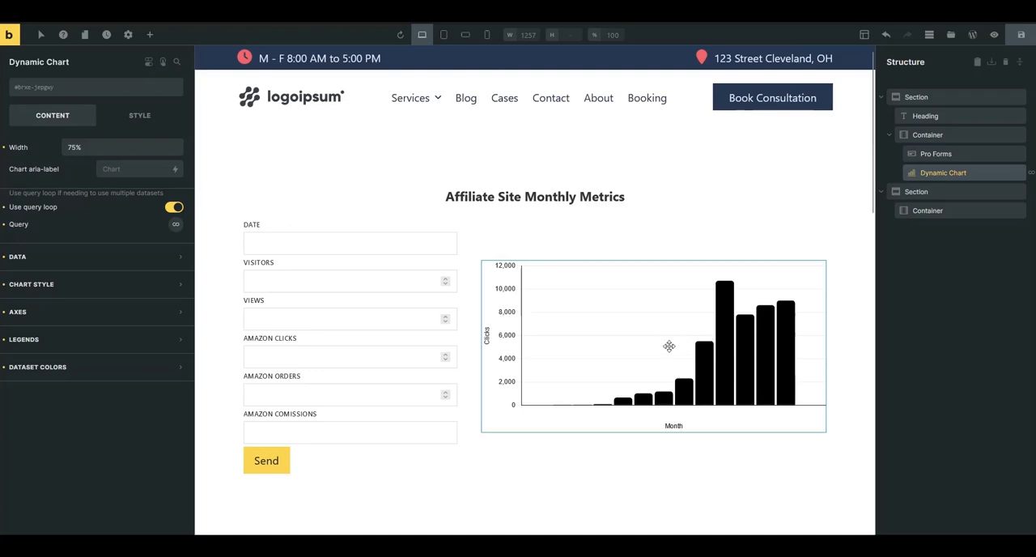
{"action": "mouse_move", "coordinate": [507, 334]}
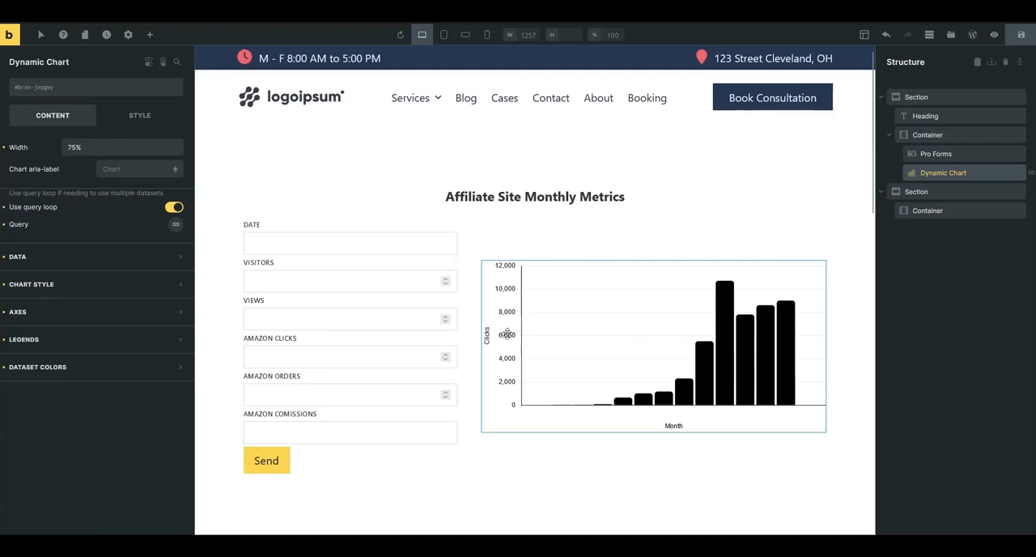
{"action": "mouse_move", "coordinate": [705, 328]}
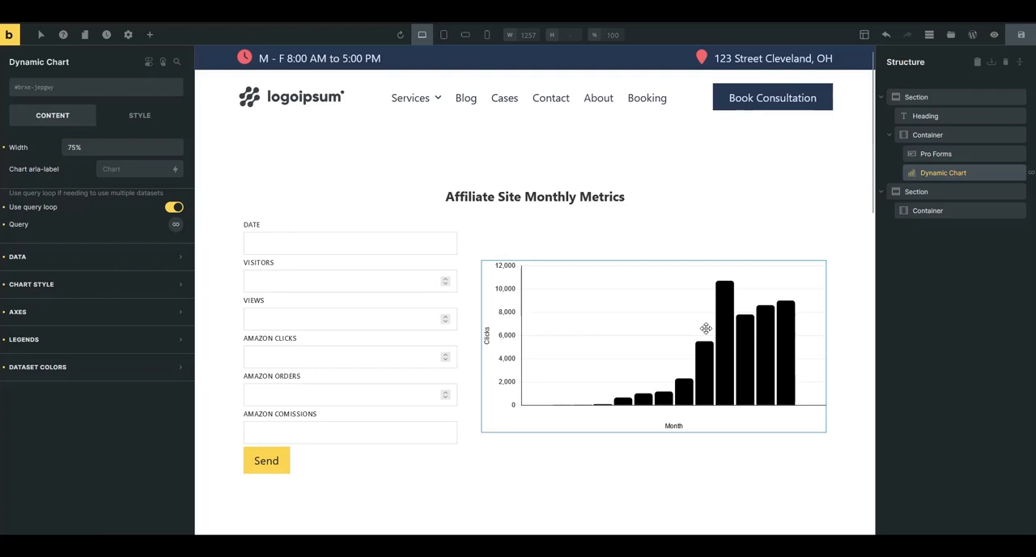
{"action": "mouse_move", "coordinate": [676, 310]}
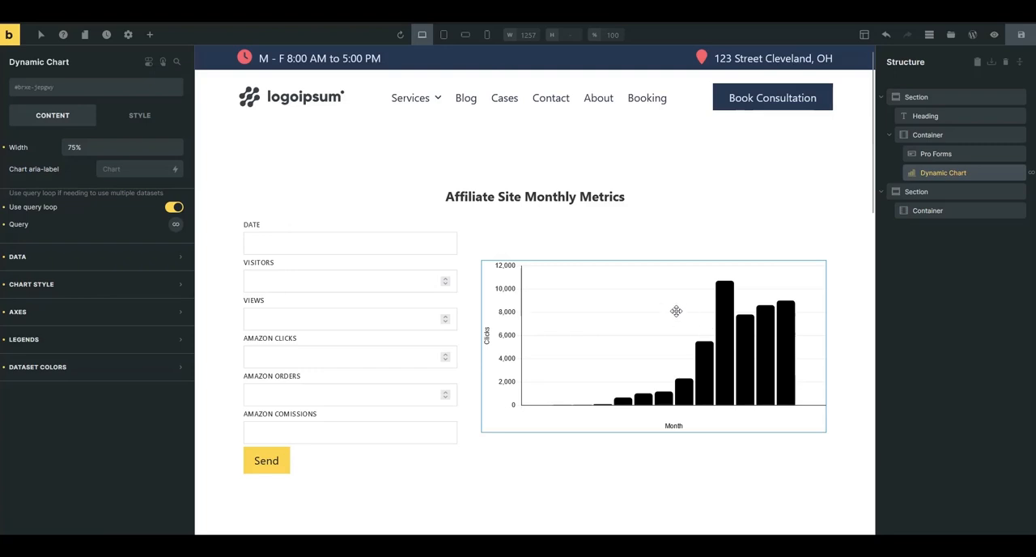
{"action": "mouse_move", "coordinate": [654, 321]}
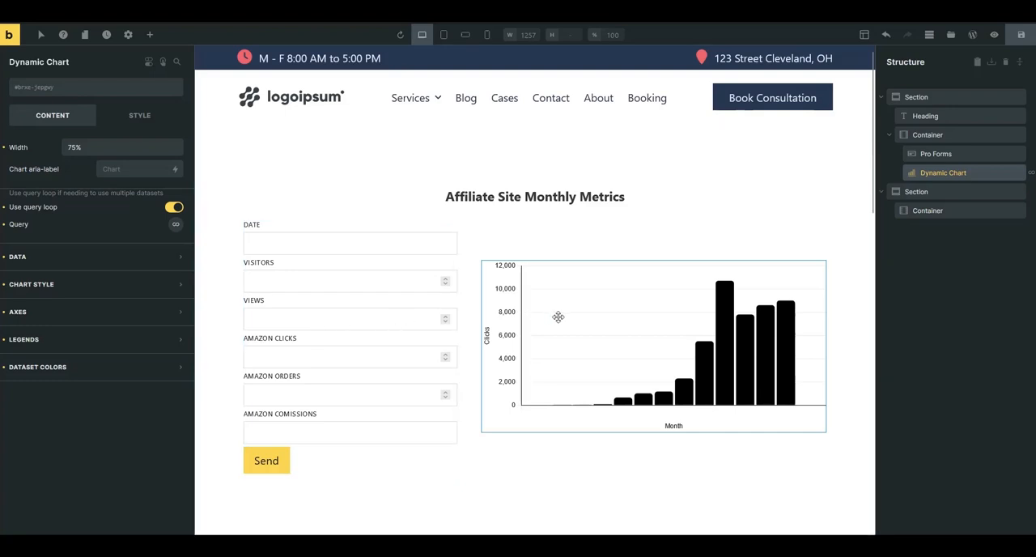
{"action": "left_click", "coordinate": [396, 323]}
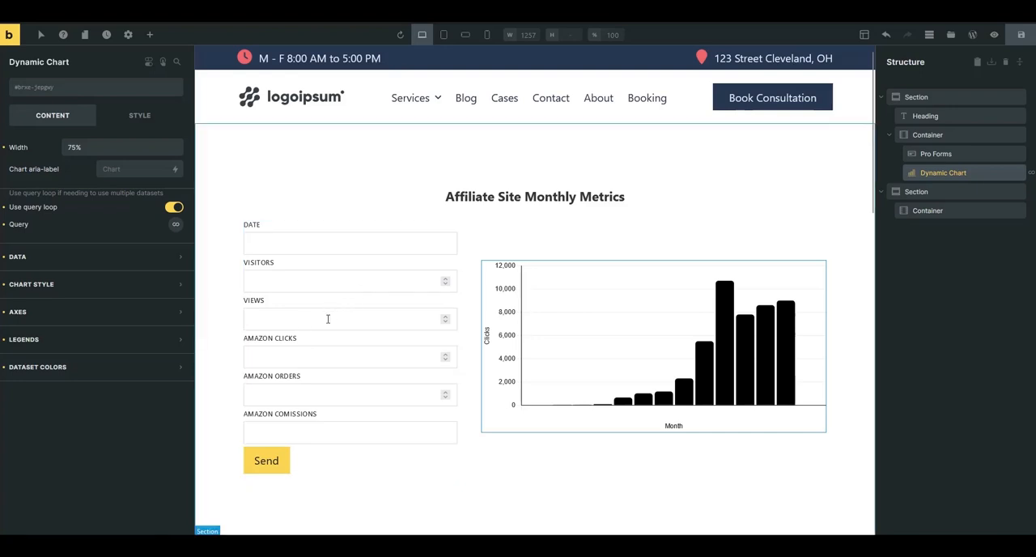
{"action": "mouse_move", "coordinate": [766, 191]}
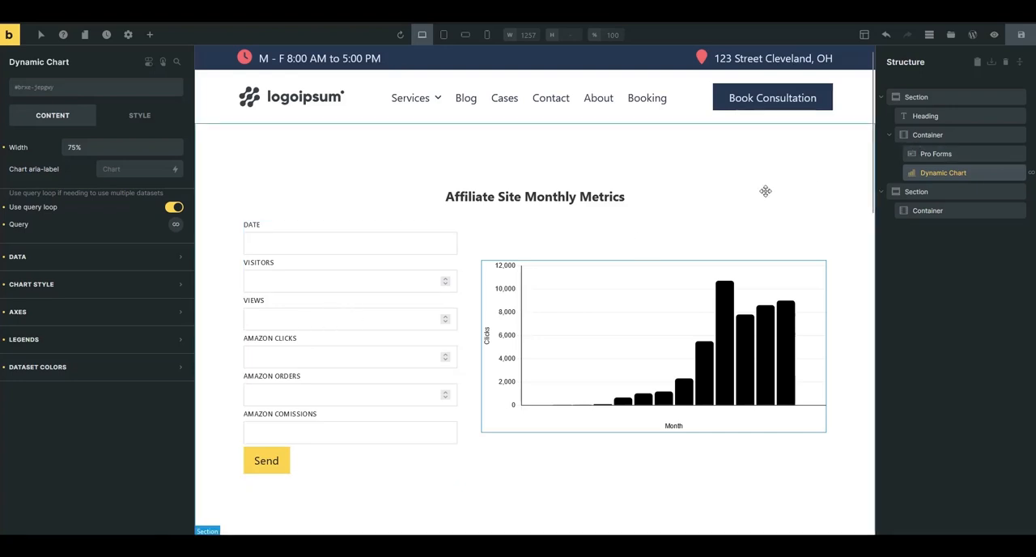